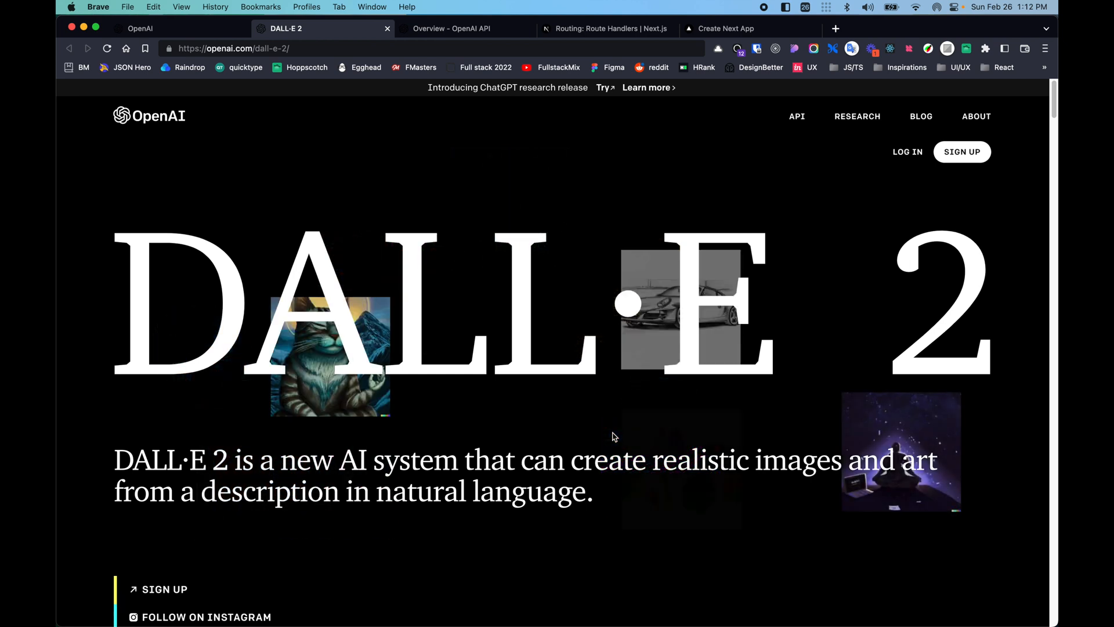
- Leave the DALL·E 2 page and switch to the local image app at localhost:3000
left_click_drag(471, 460, 591, 492)
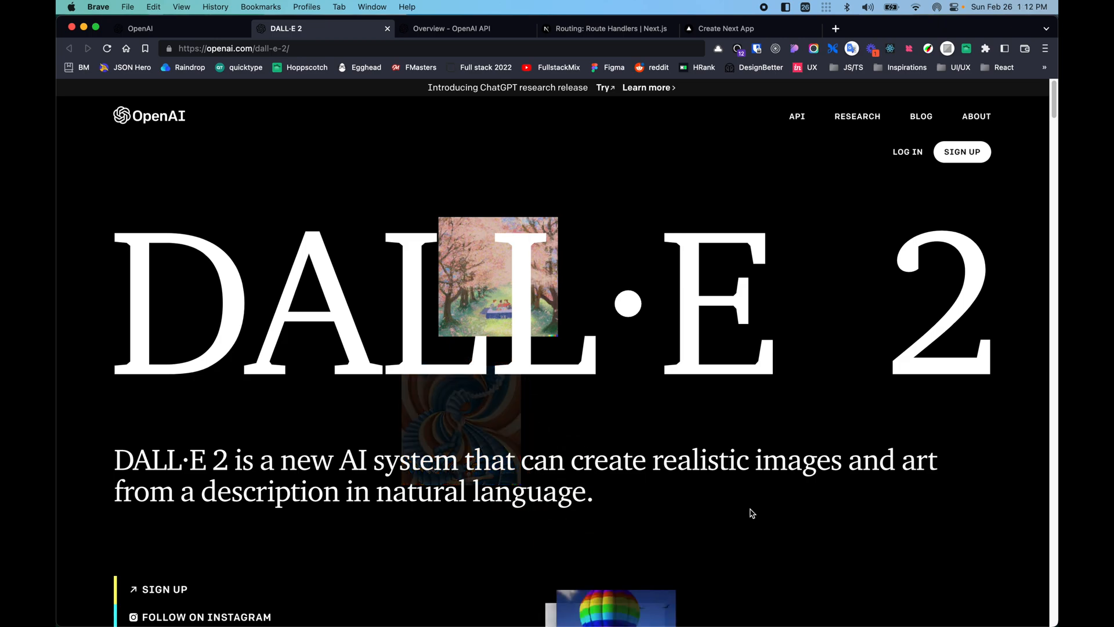
left_click(607, 28)
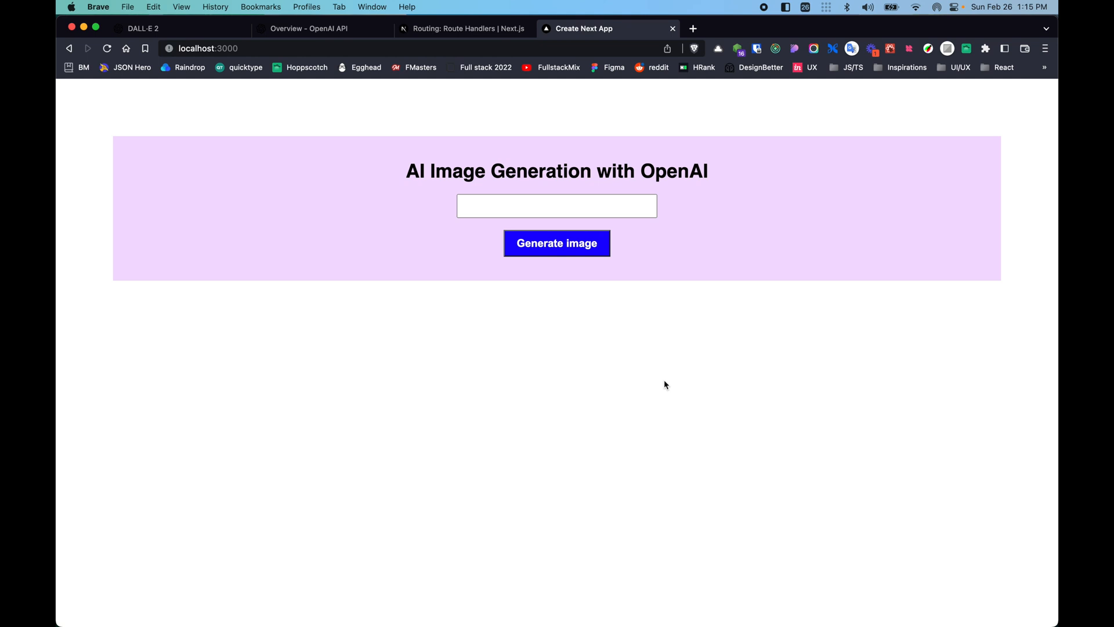
- Submit the prompt 'Happy' in the local app and generate a dog image
left_click(556, 243)
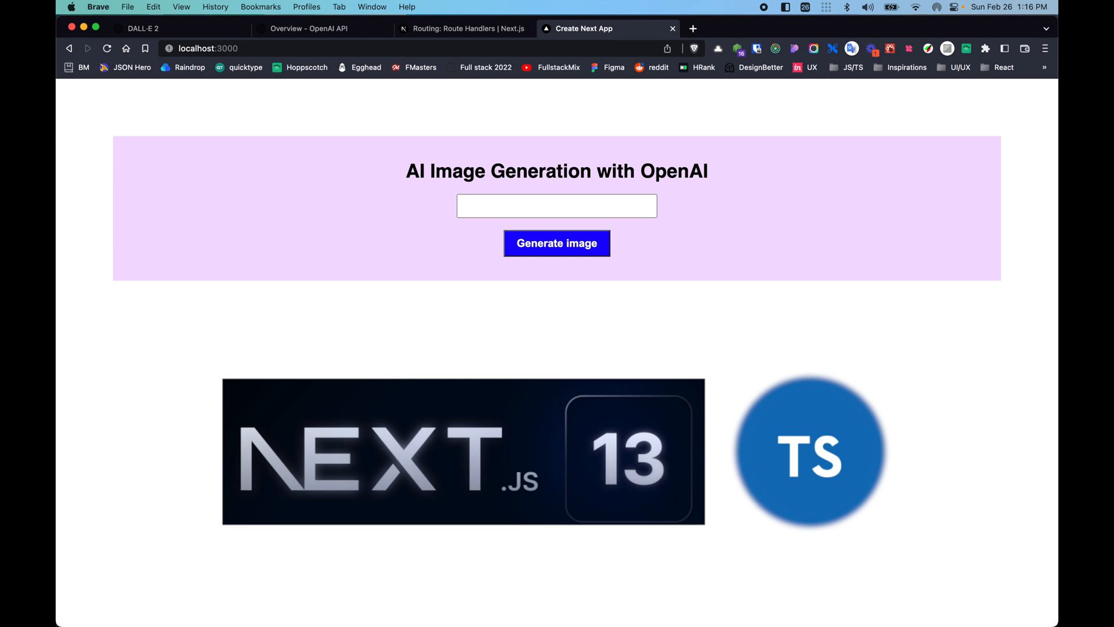
left_click(557, 206)
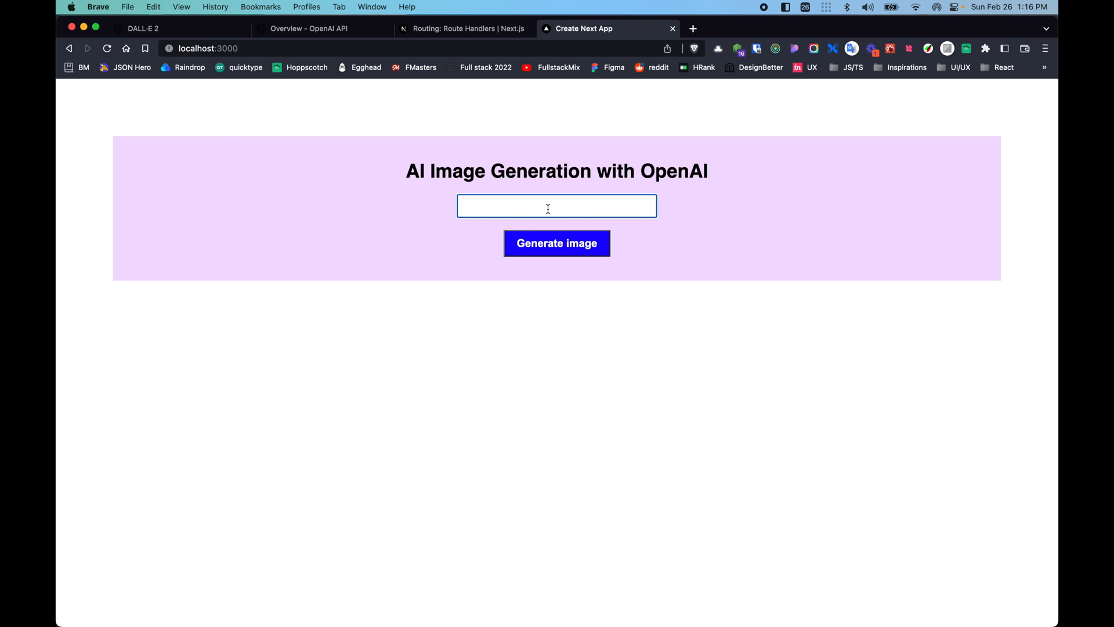
type("Happy")
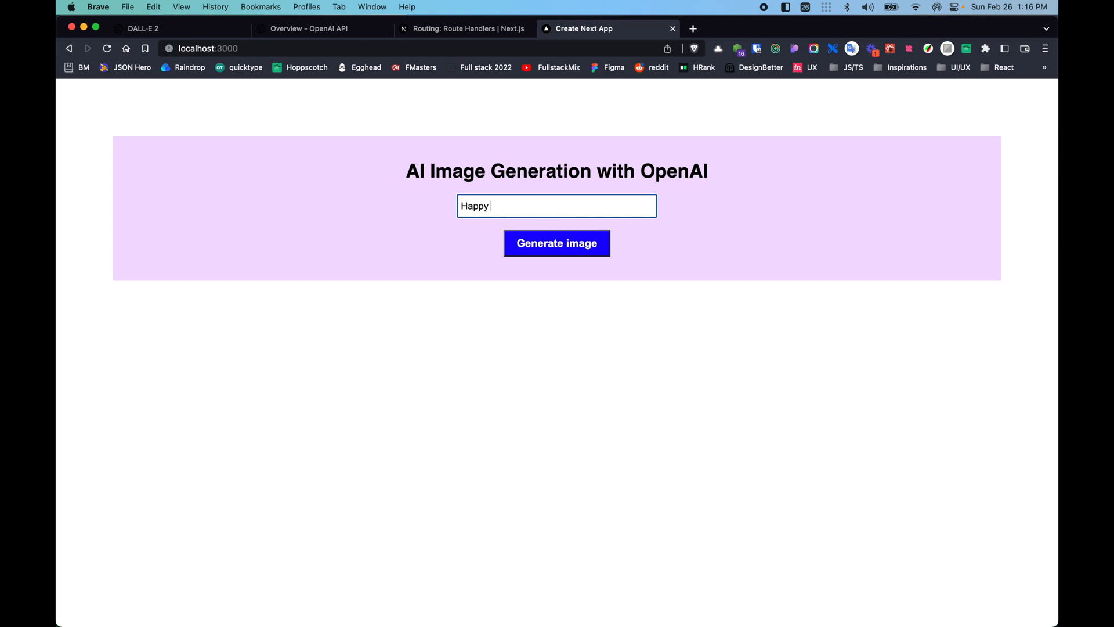
left_click(556, 243)
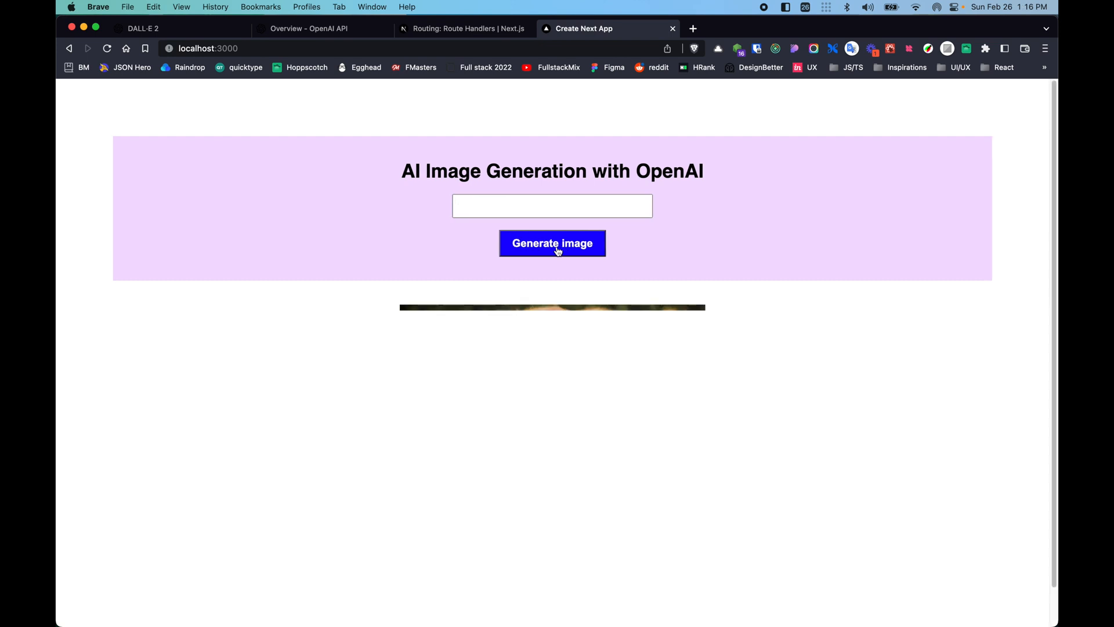
left_click(552, 243)
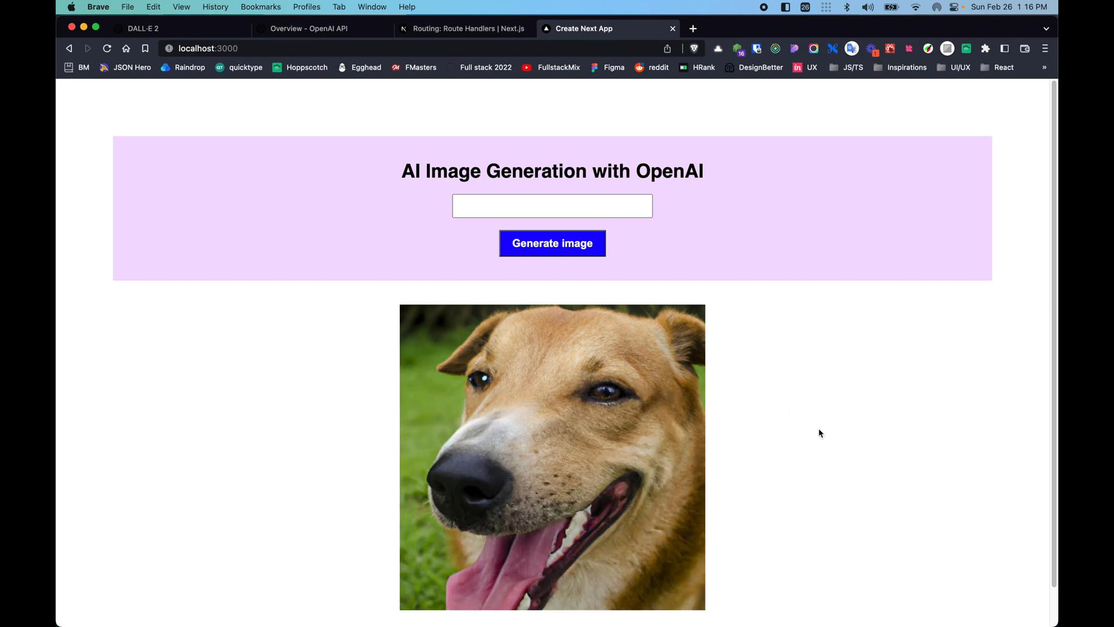
scroll("down", 3)
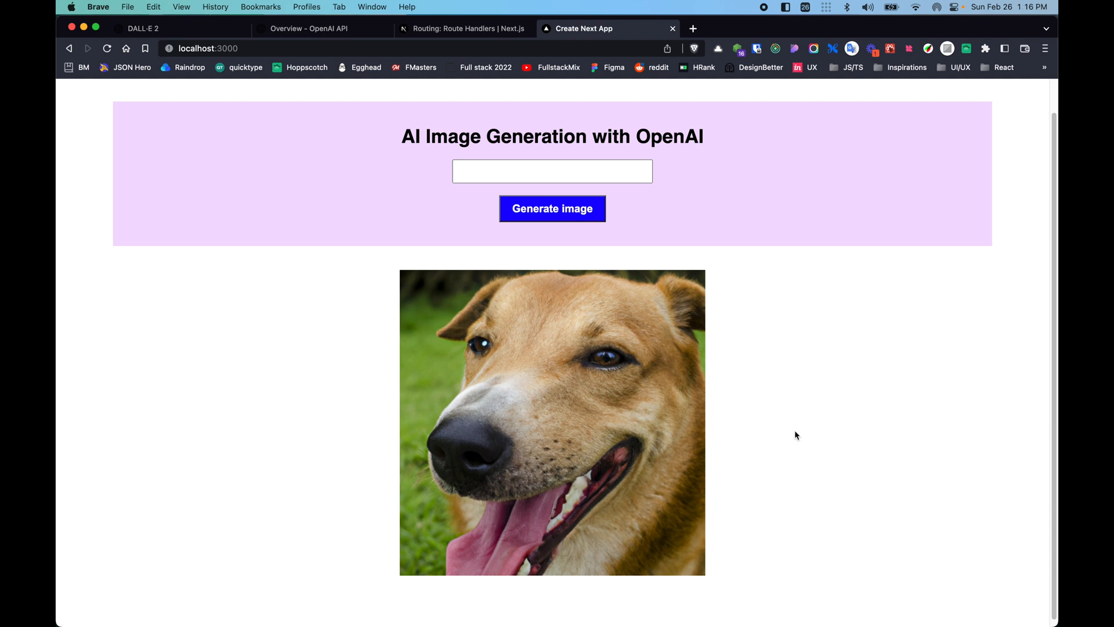
- Generate a jellyfish image from the prompt 'jellyfi', then move to the OpenAI platform page
left_click(551, 171)
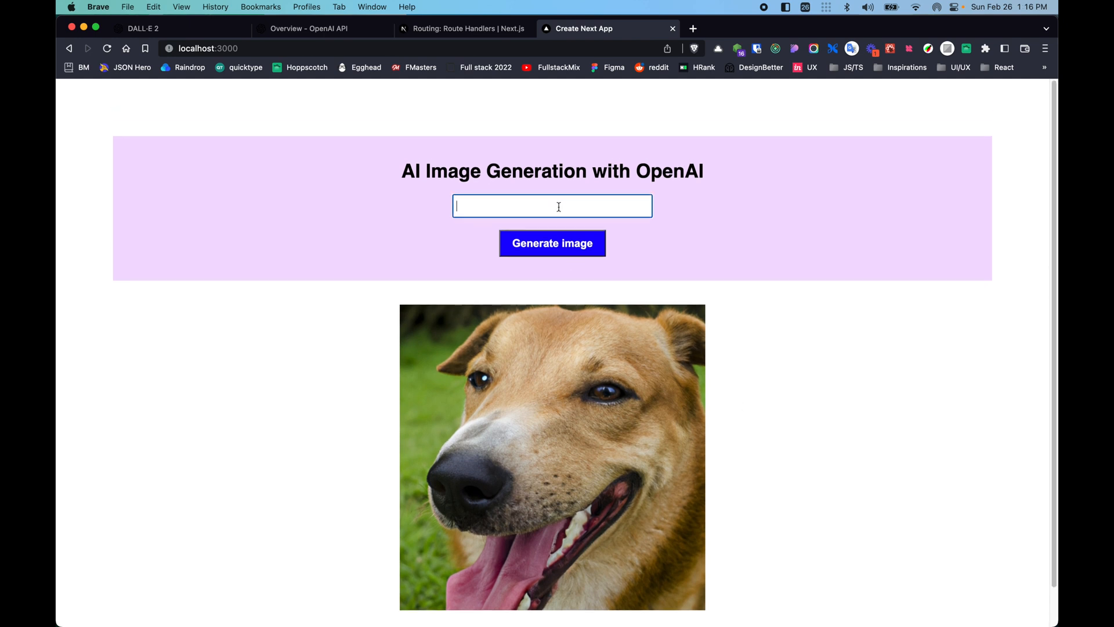
type("jellyfish")
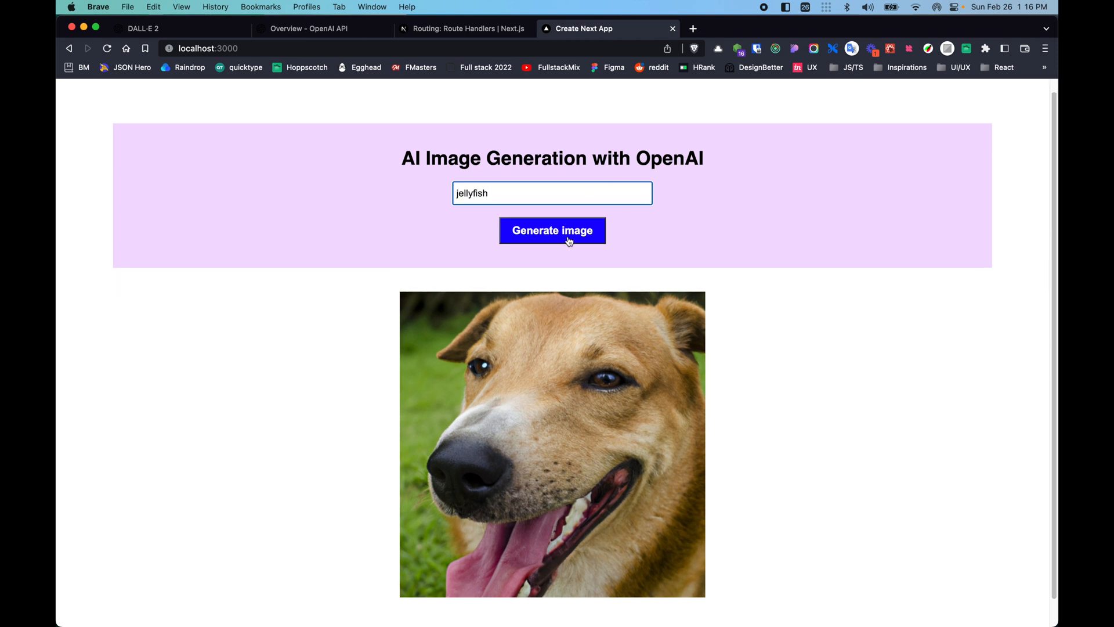
left_click(552, 230)
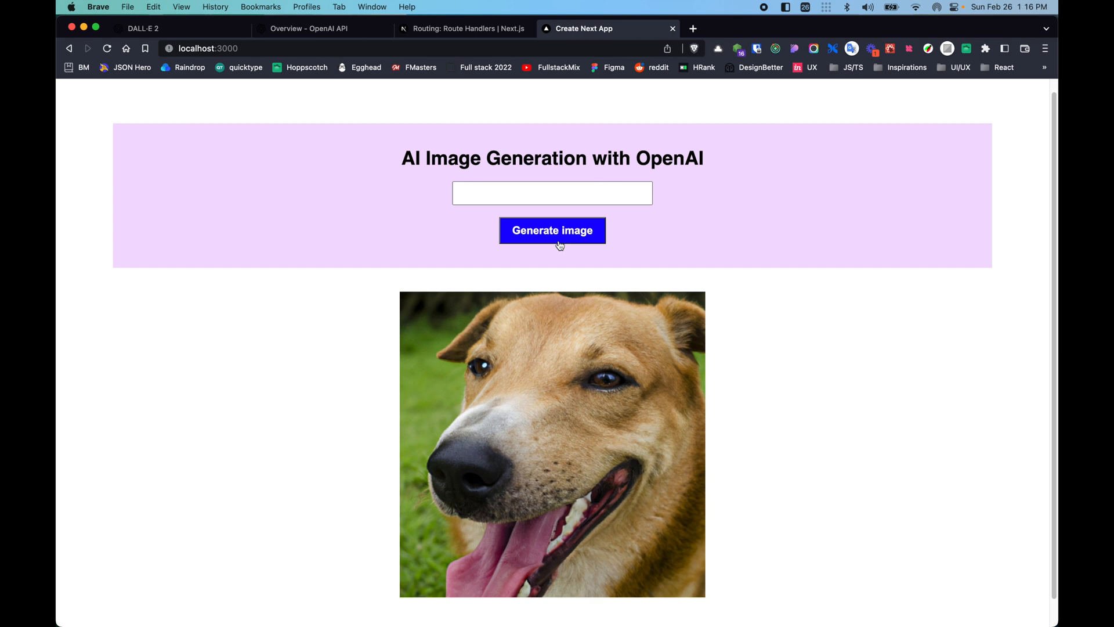
mouse_move(795, 280)
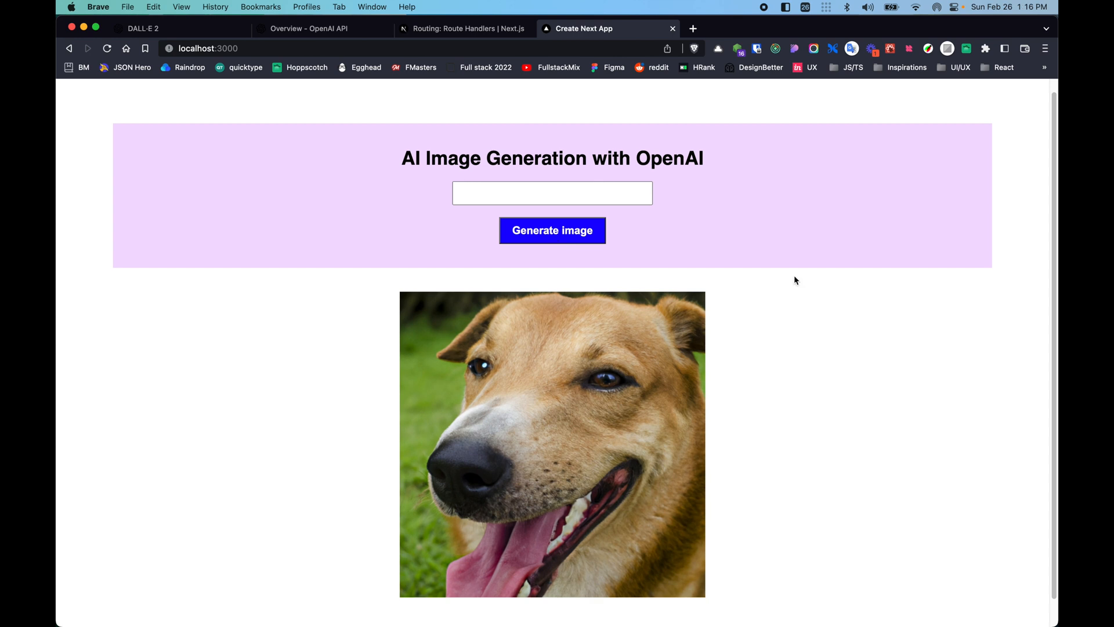
left_click(551, 230)
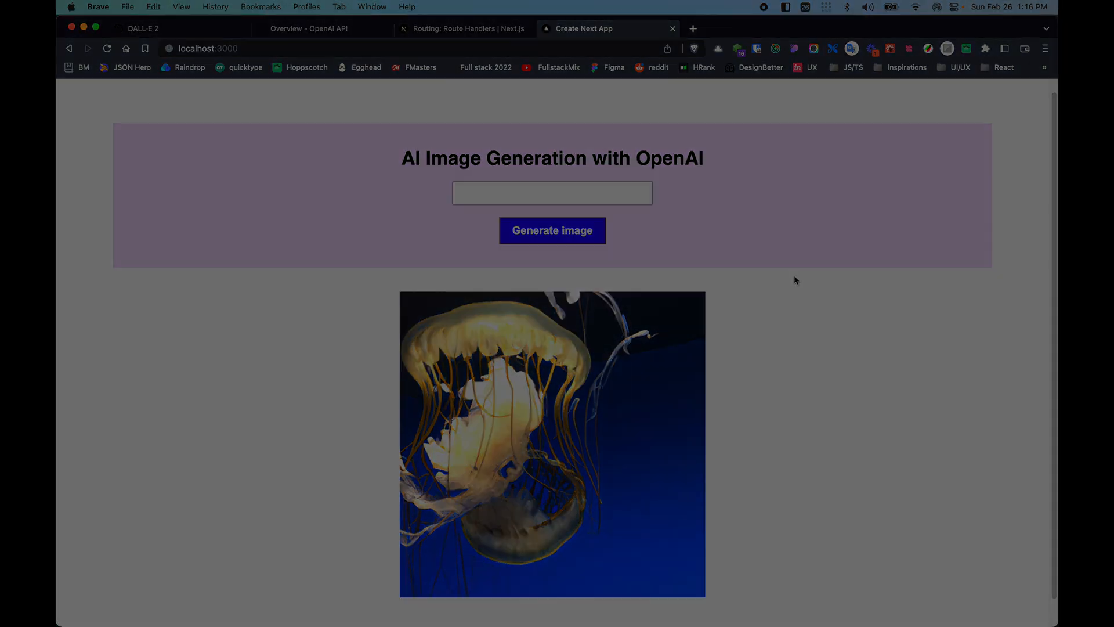
left_click(309, 28)
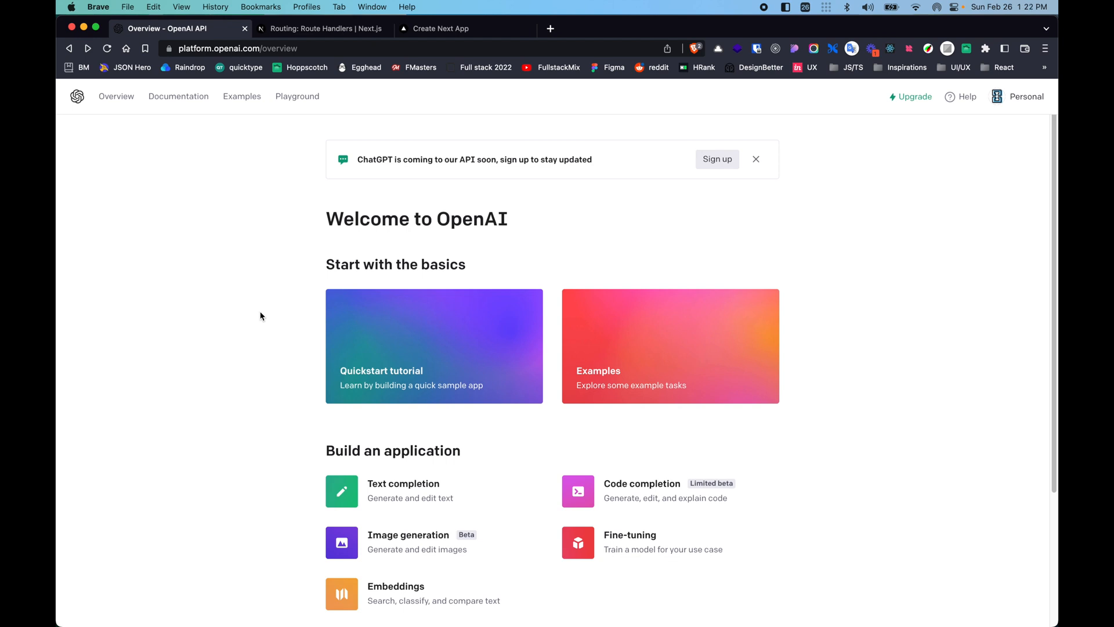
mouse_move(262, 287)
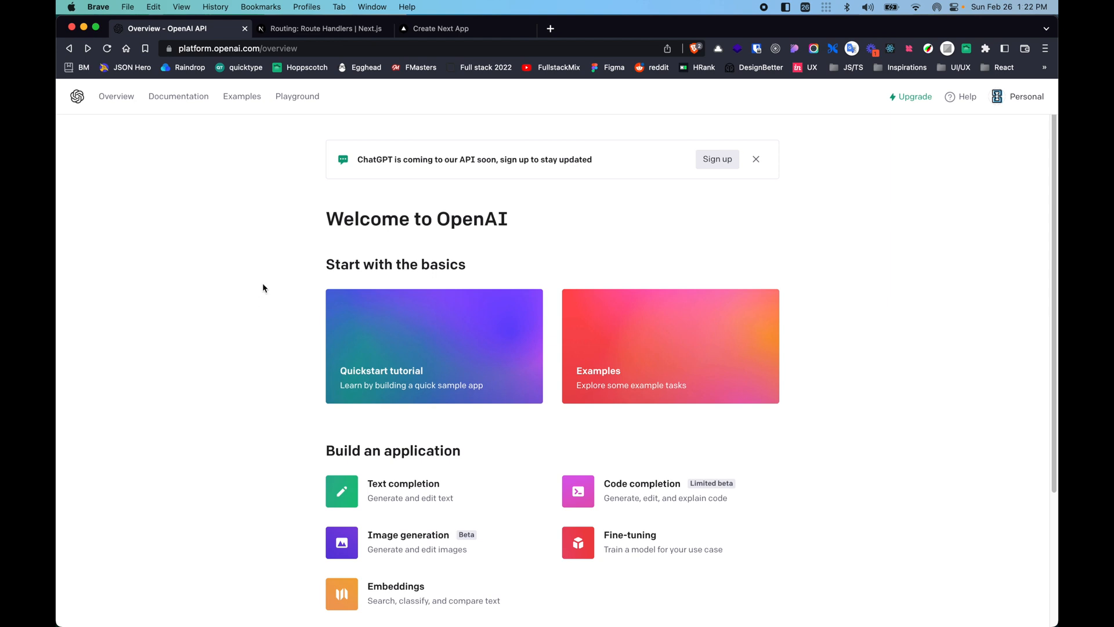
- Show the account's API keys list via the Personal menu, then go to the Route Handlers docs
left_click(1026, 96)
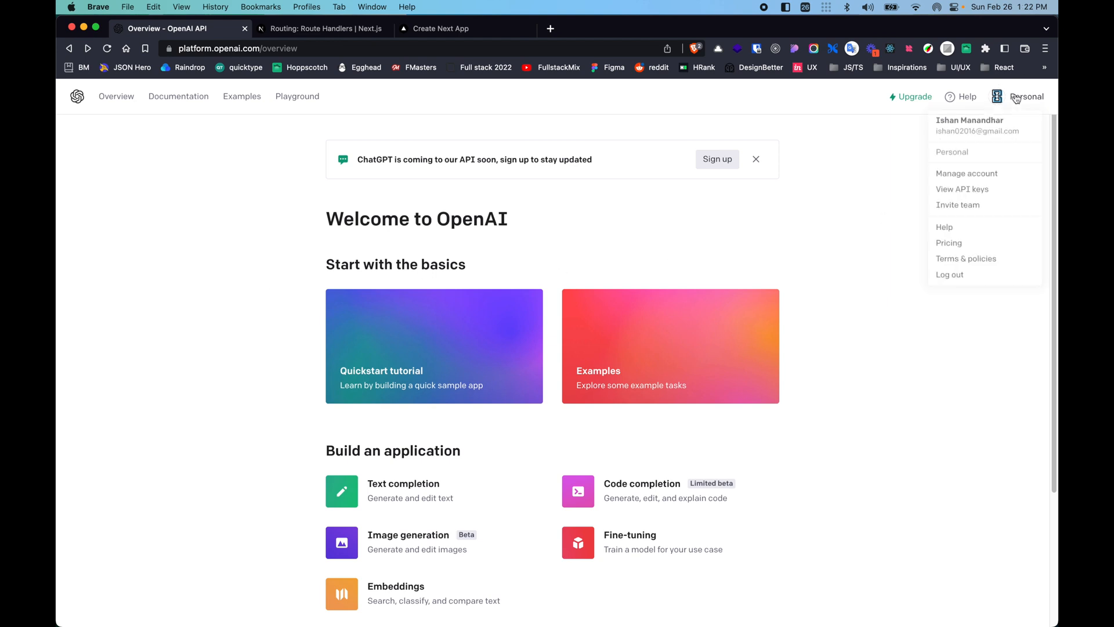
mouse_move(961, 194)
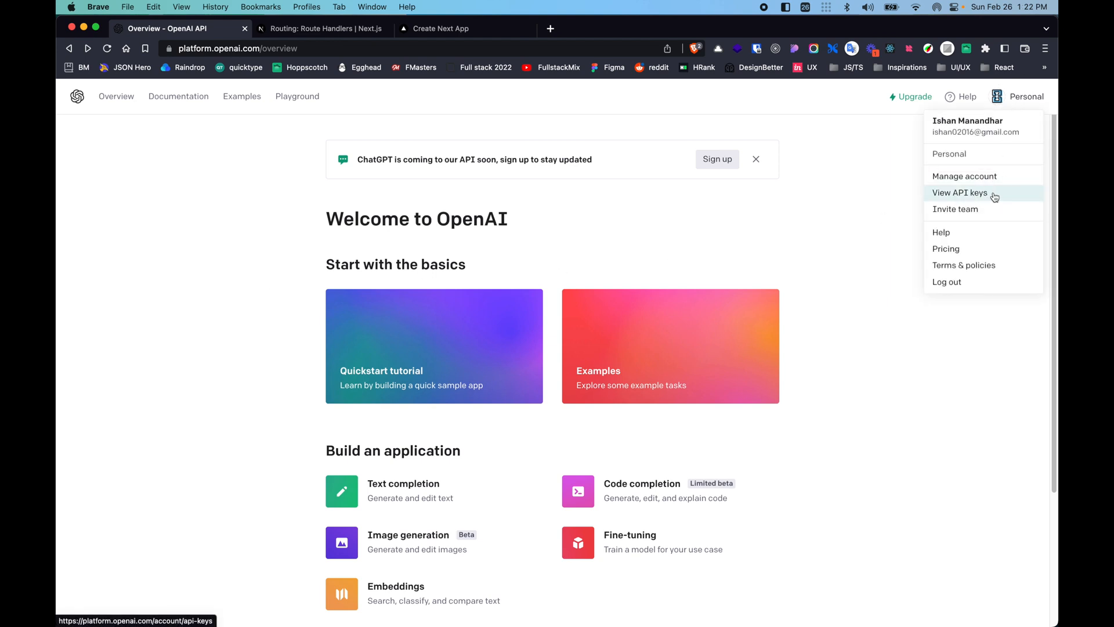
left_click(959, 192)
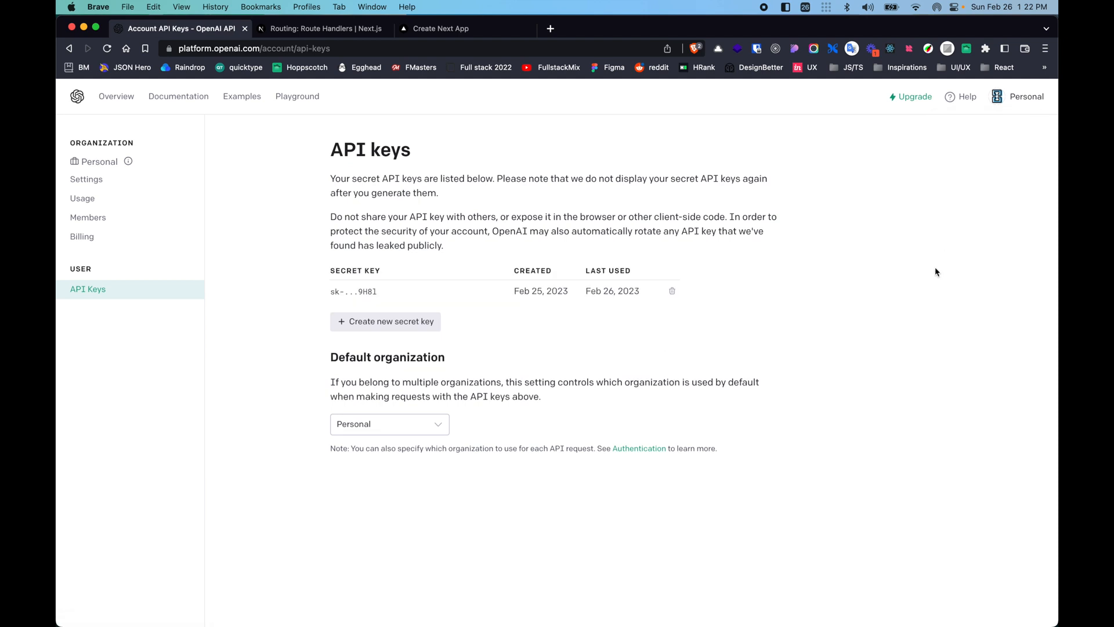
mouse_move(934, 273)
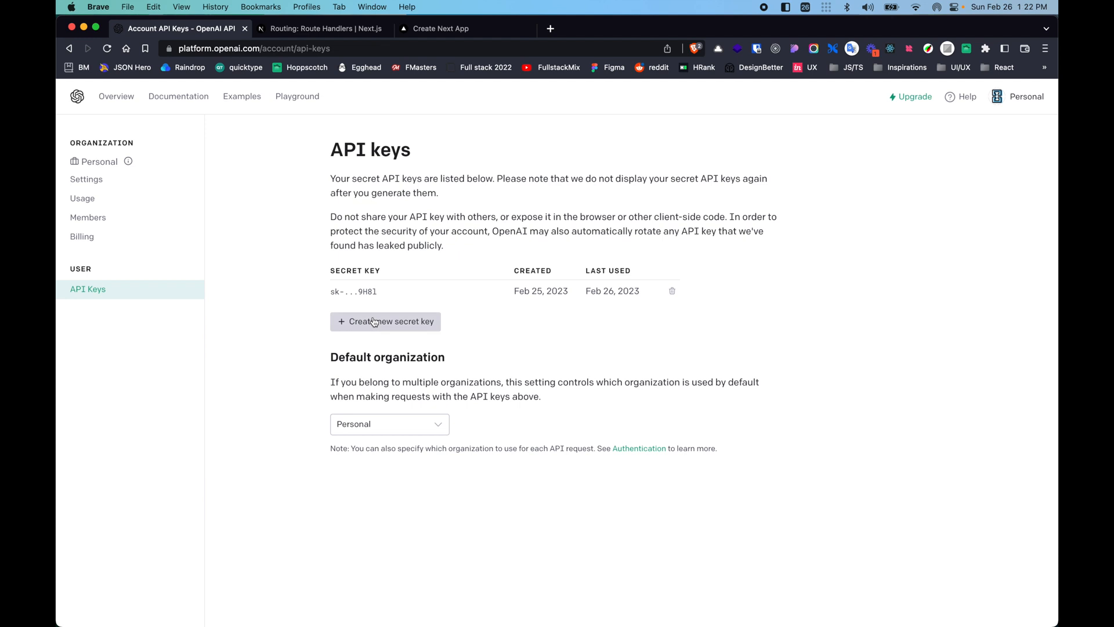
mouse_move(414, 329)
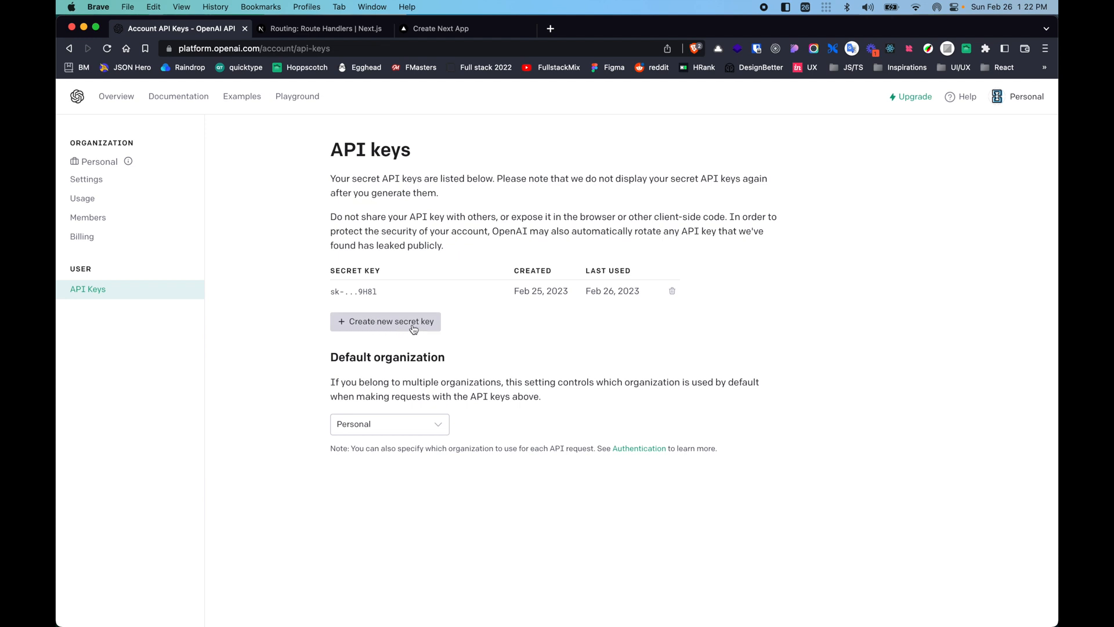
mouse_move(662, 296)
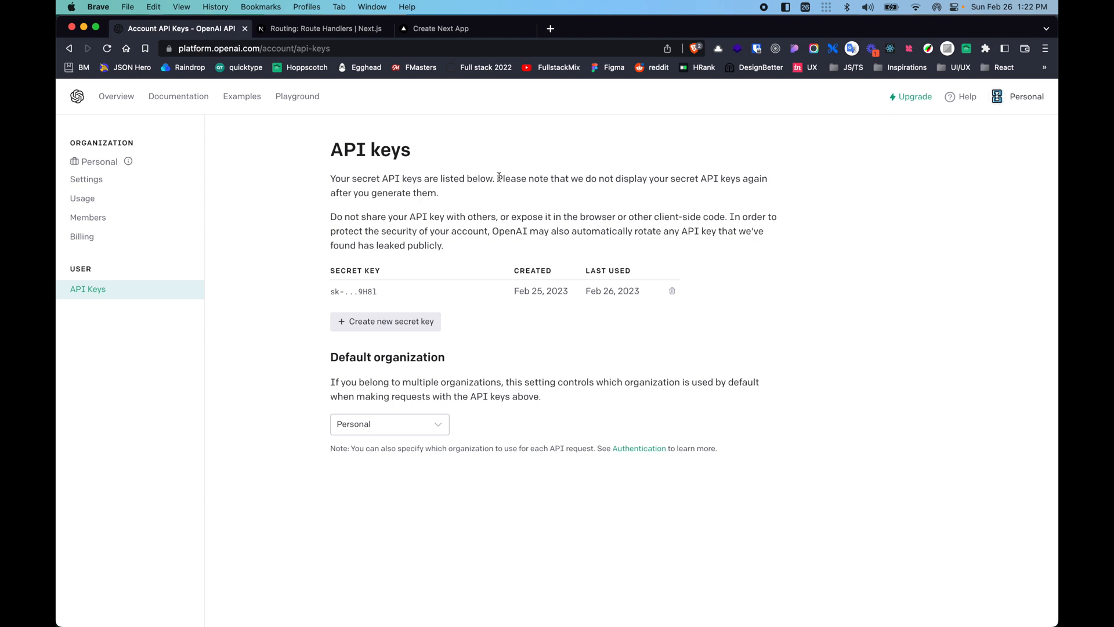
left_click(323, 28)
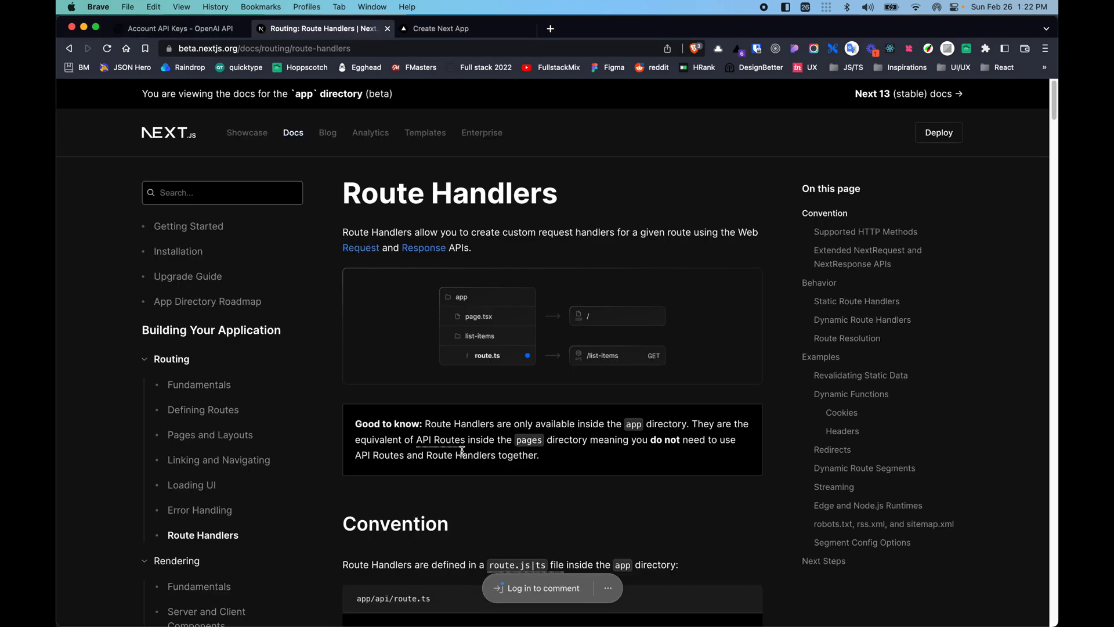
scroll("down", 3)
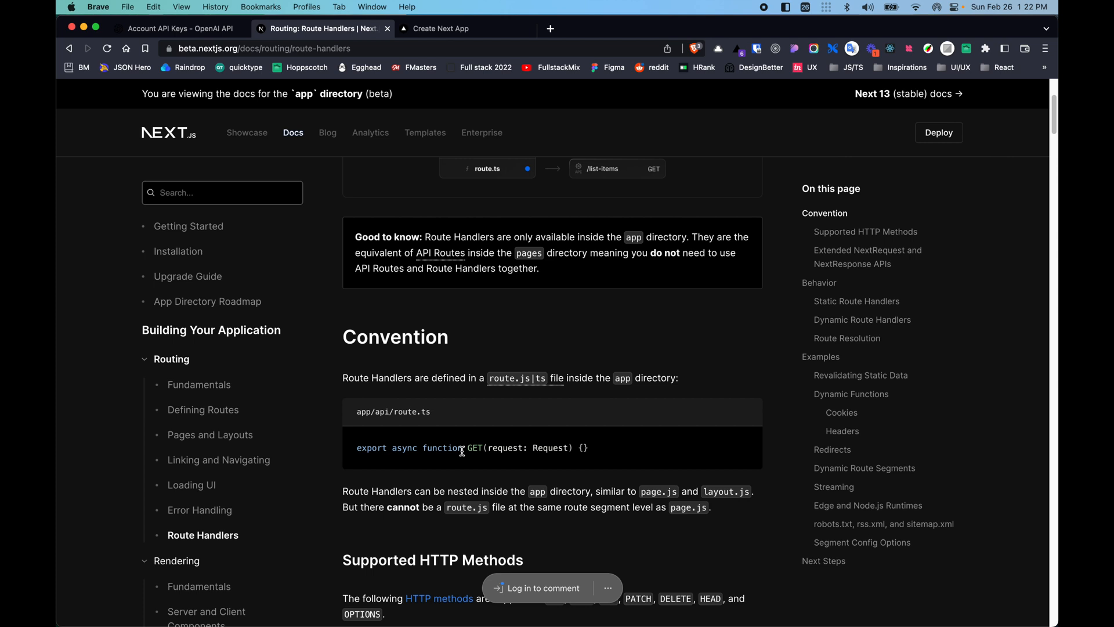
scroll("down", 3)
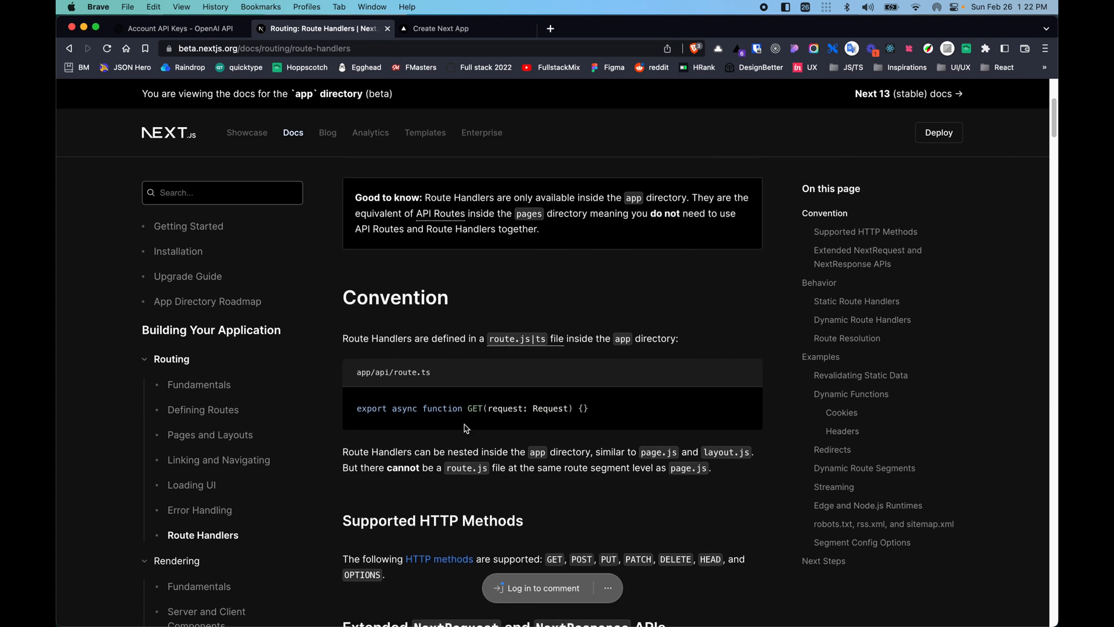
mouse_move(668, 416)
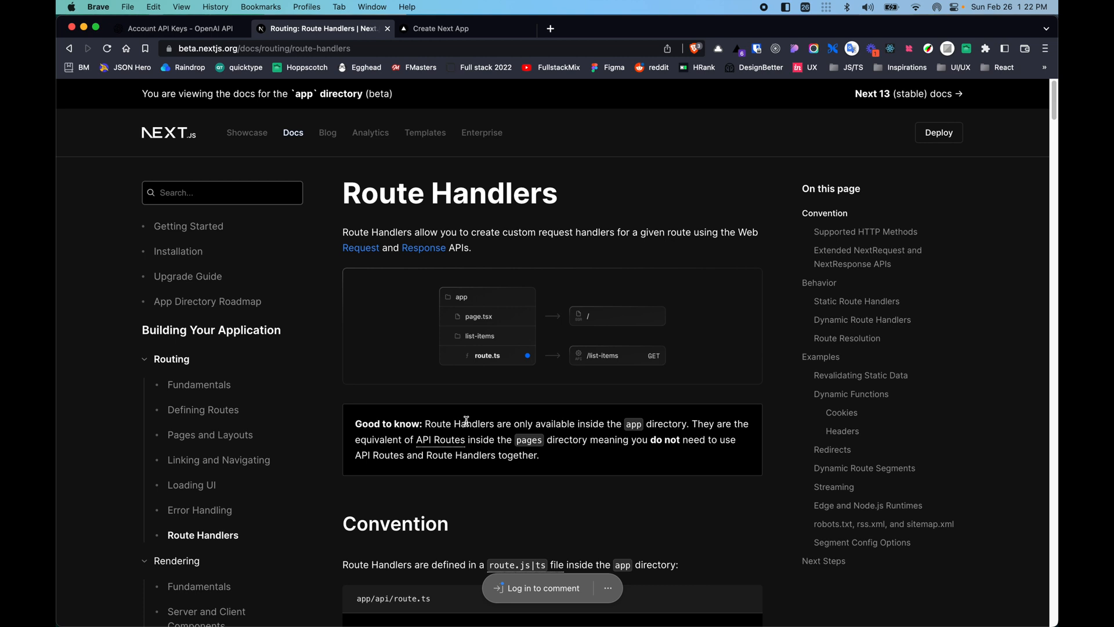
left_click(440, 29)
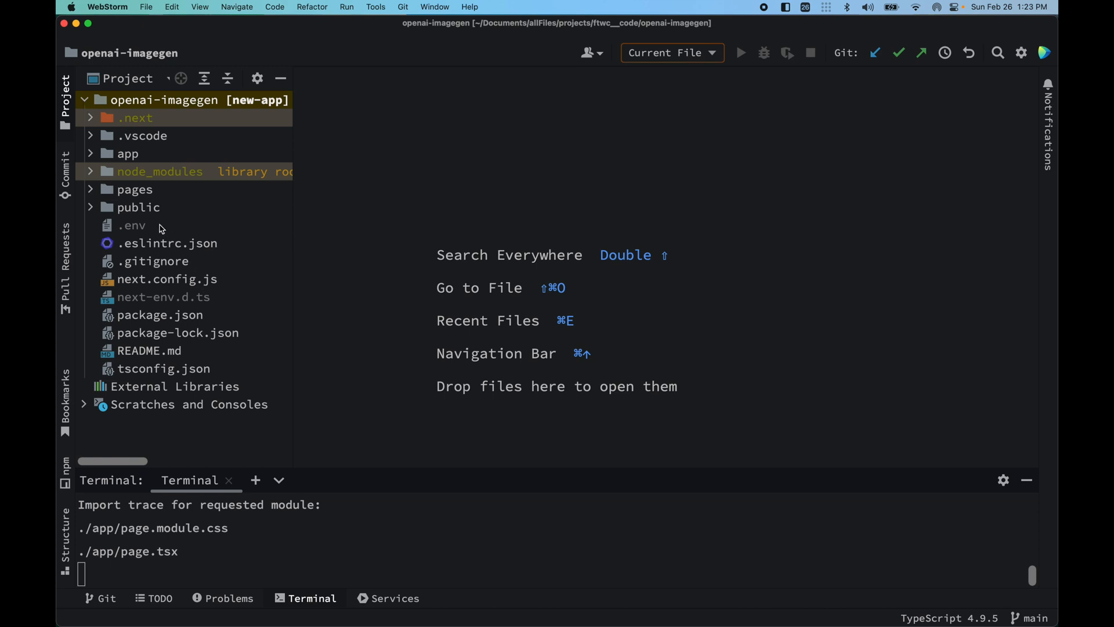
- Review the .env API key and the openai dependency in package.json
double_click(132, 225)
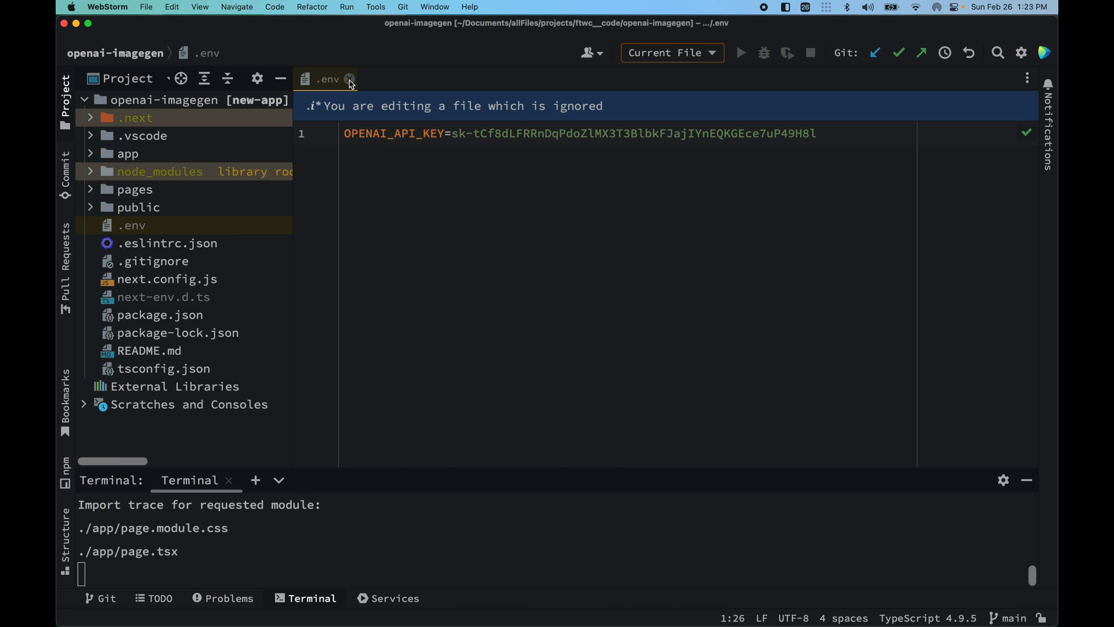
left_click(349, 79)
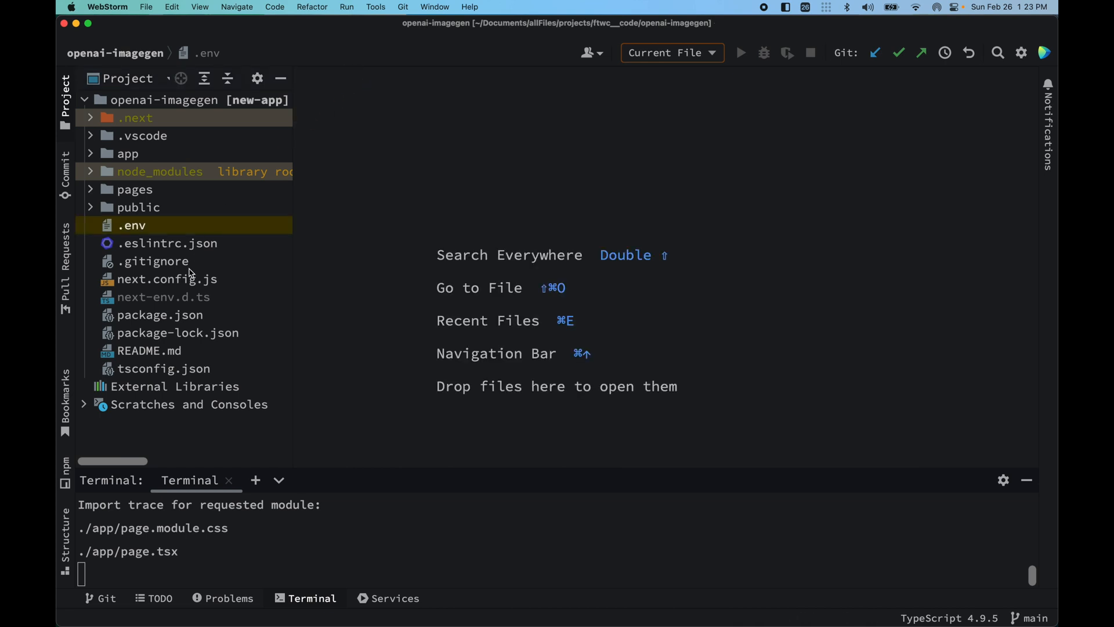
double_click(160, 315)
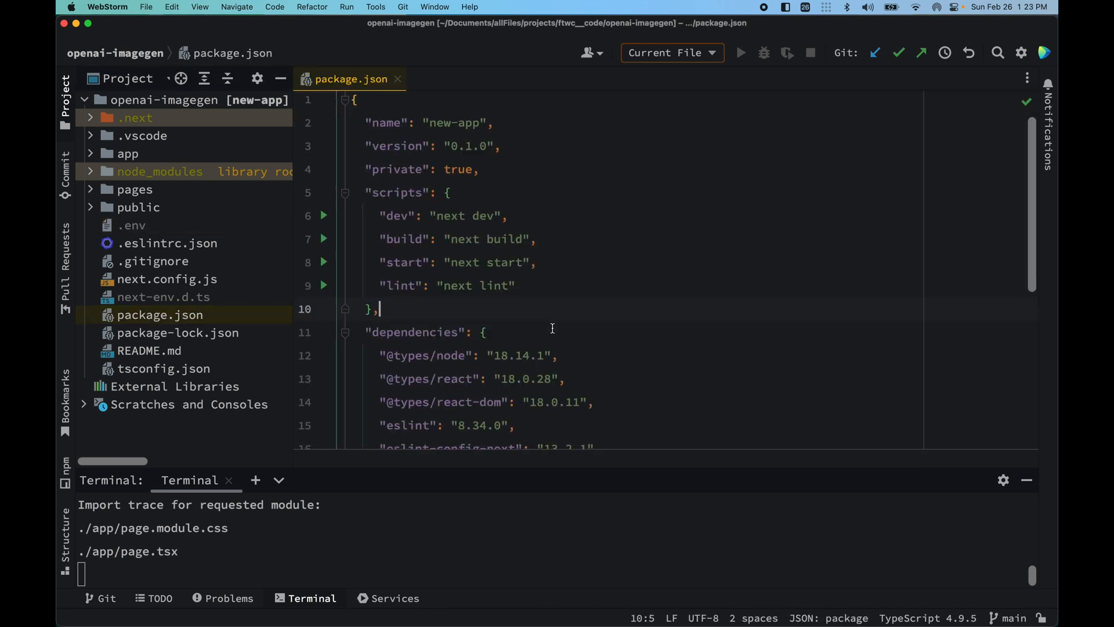
scroll("down", 3)
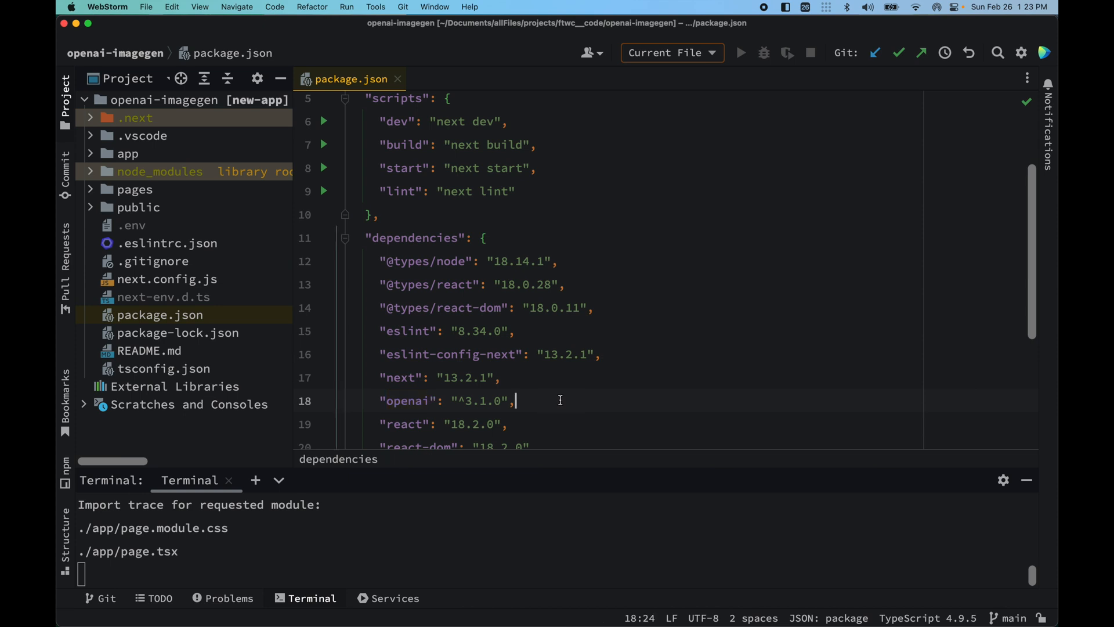
double_click(407, 399)
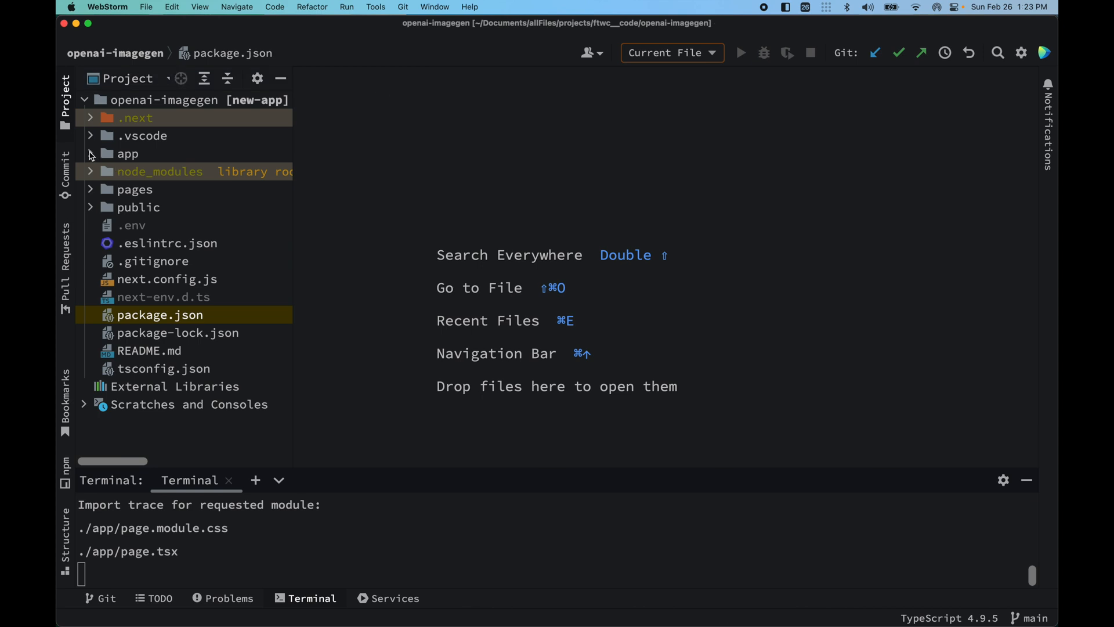
- Expand the app folder and bring app/page.tsx into the editor
left_click(92, 153)
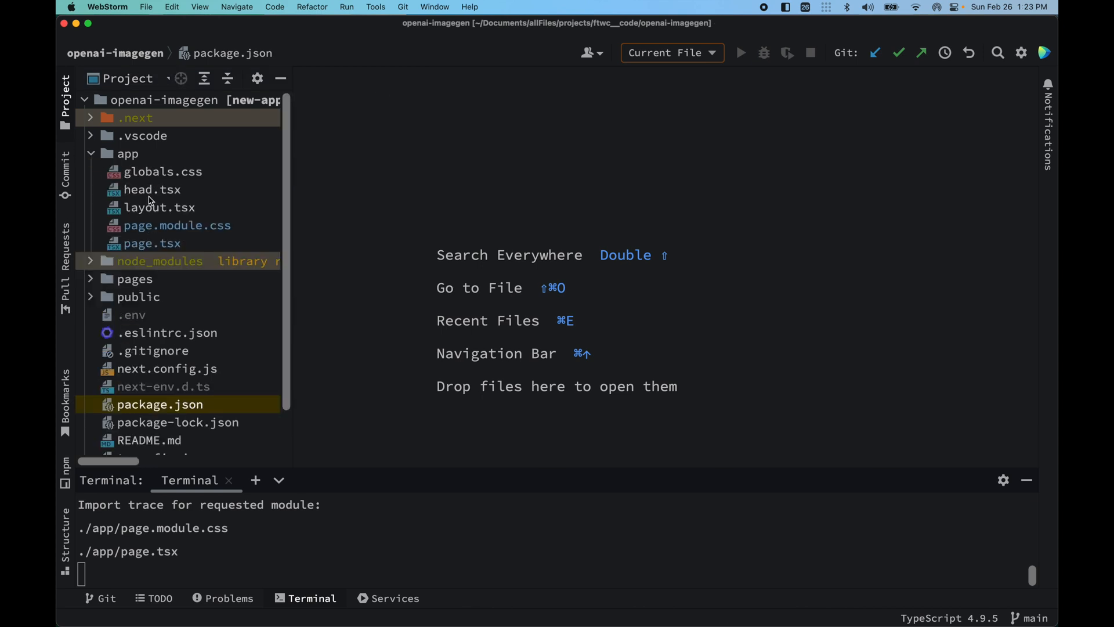
mouse_move(149, 208)
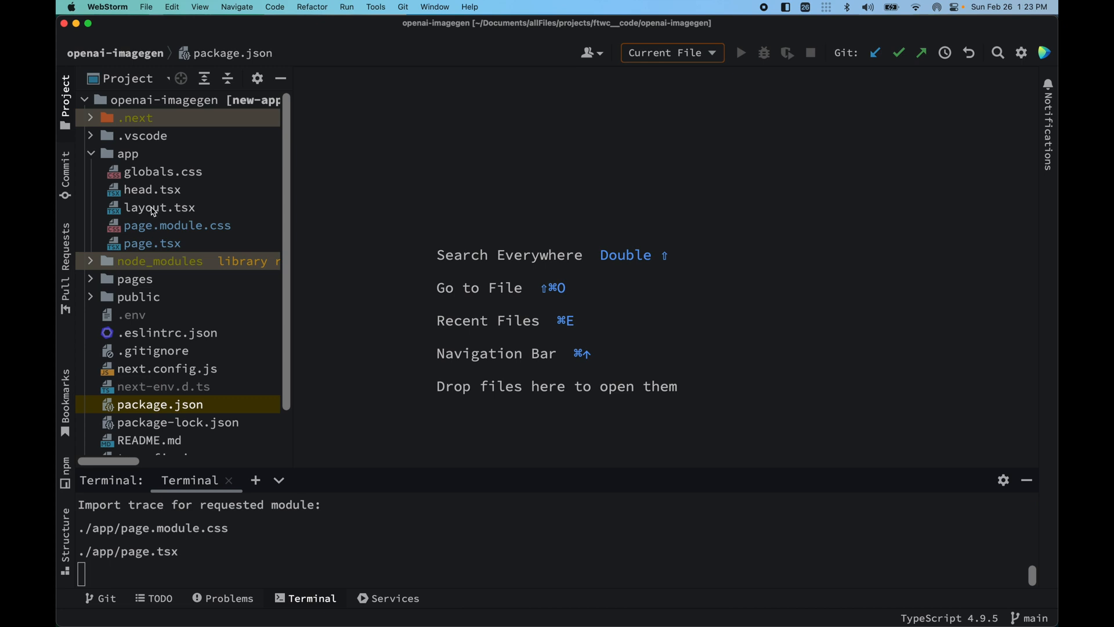
left_click(150, 243)
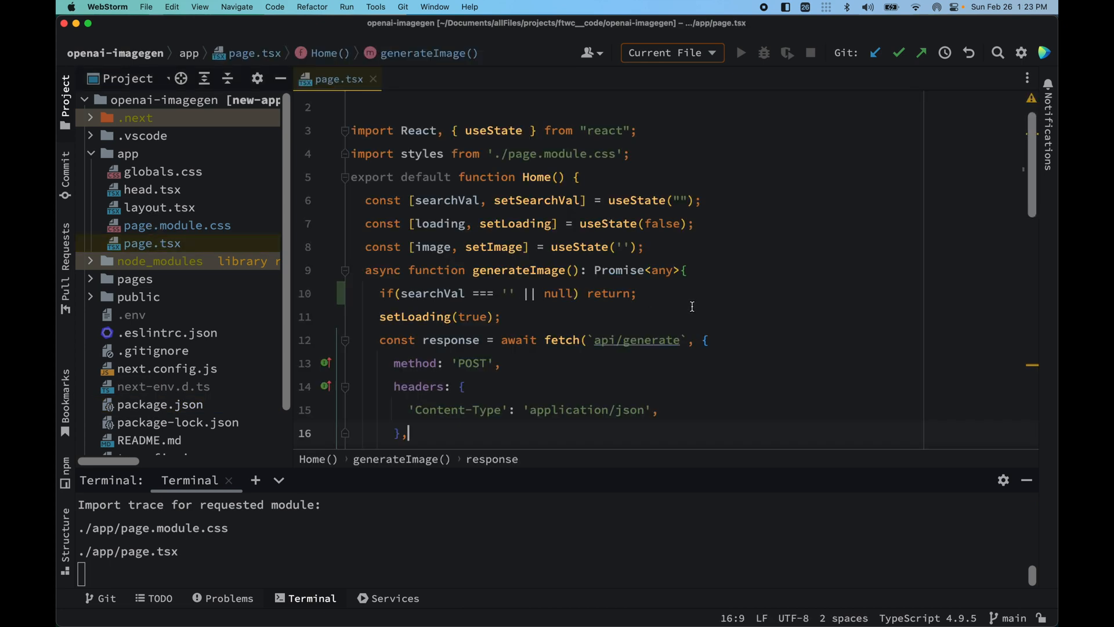
- With the Project panel hidden, inspect generate.ts's ResponseData type and GenerateRequest body field
scroll("down", 3)
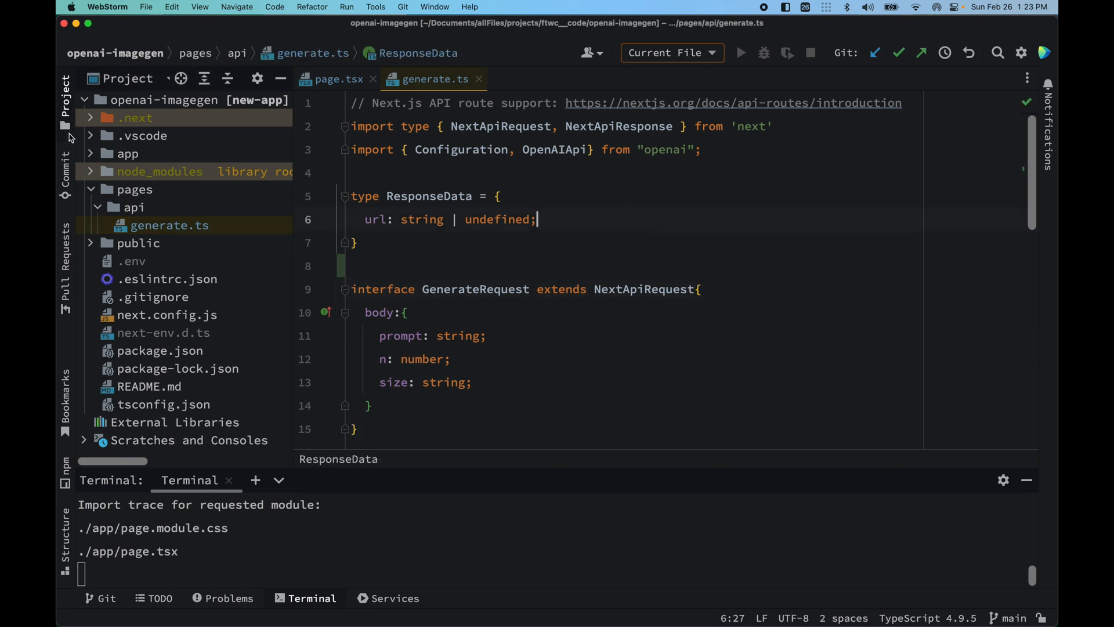
left_click(65, 97)
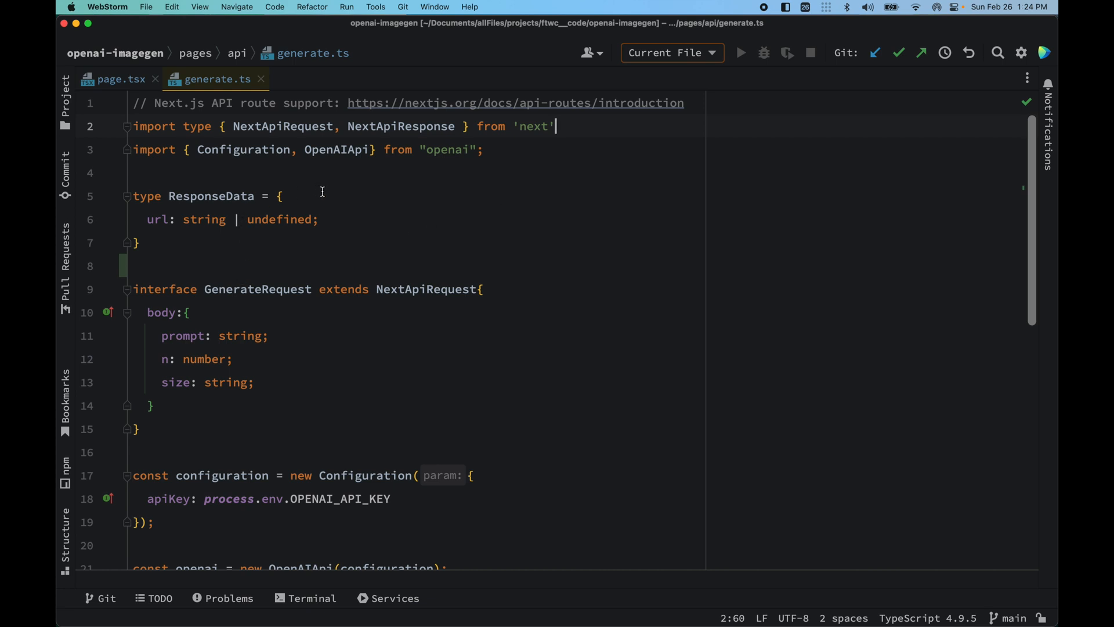
double_click(211, 197)
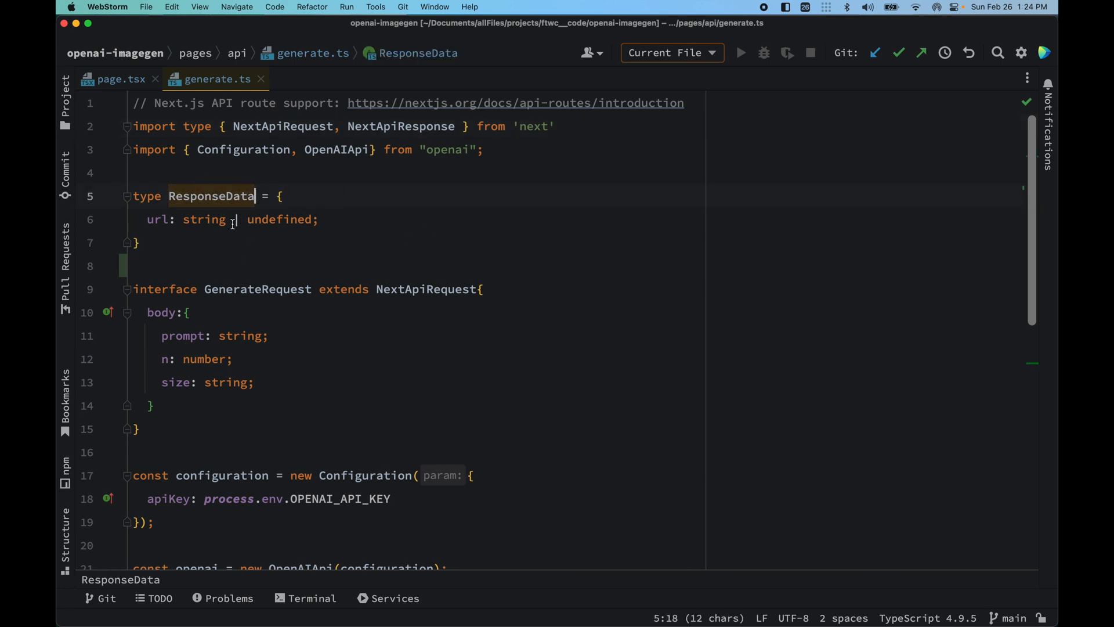
mouse_move(162, 218)
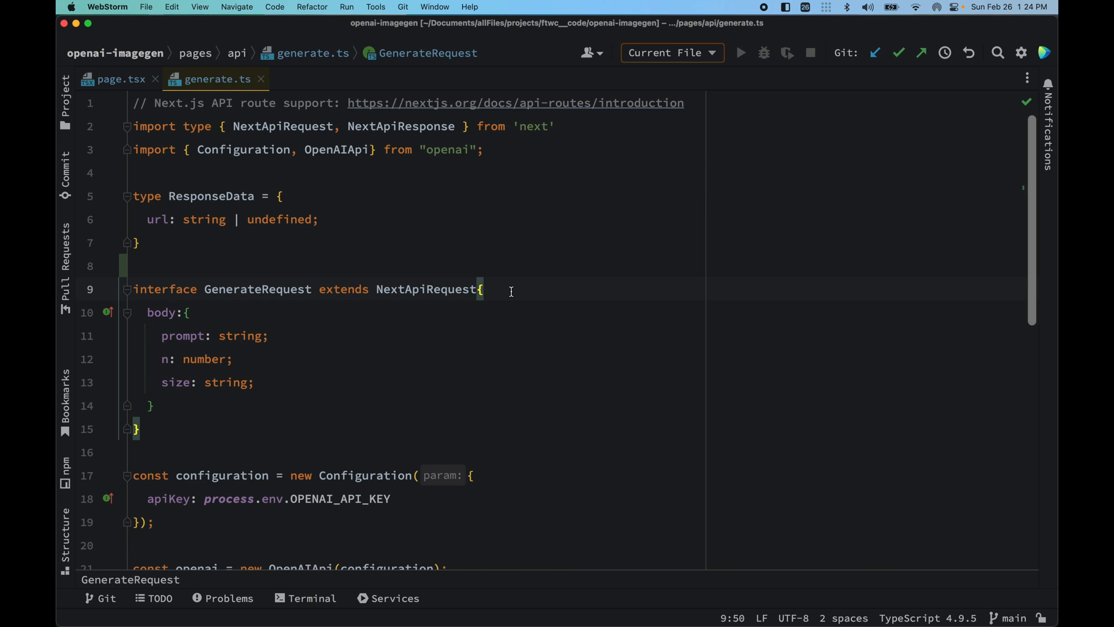
double_click(281, 289)
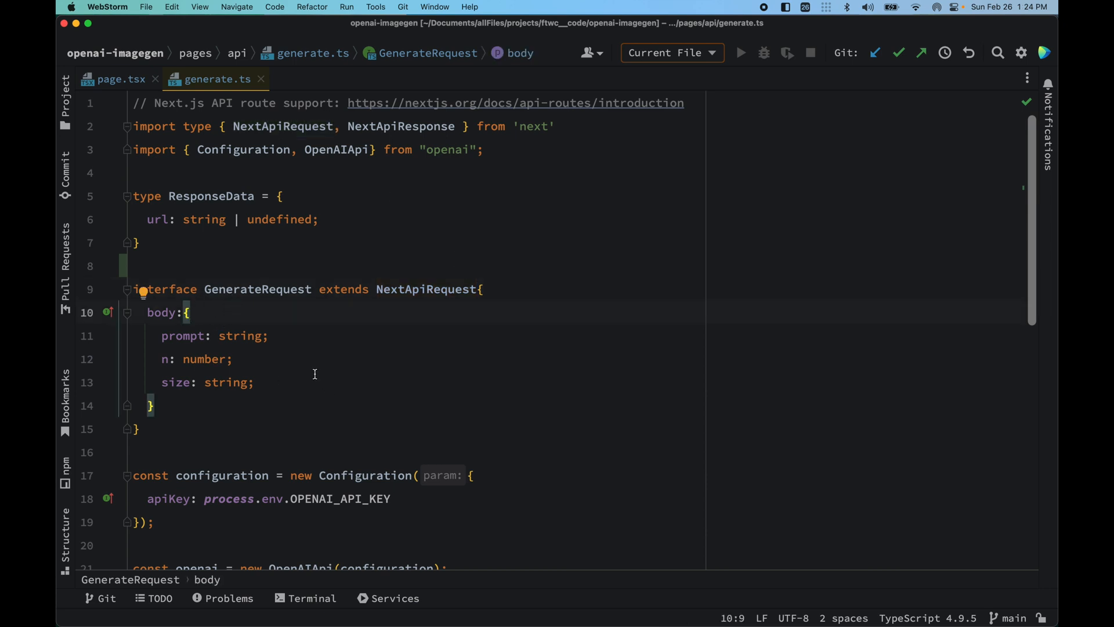
mouse_move(283, 354)
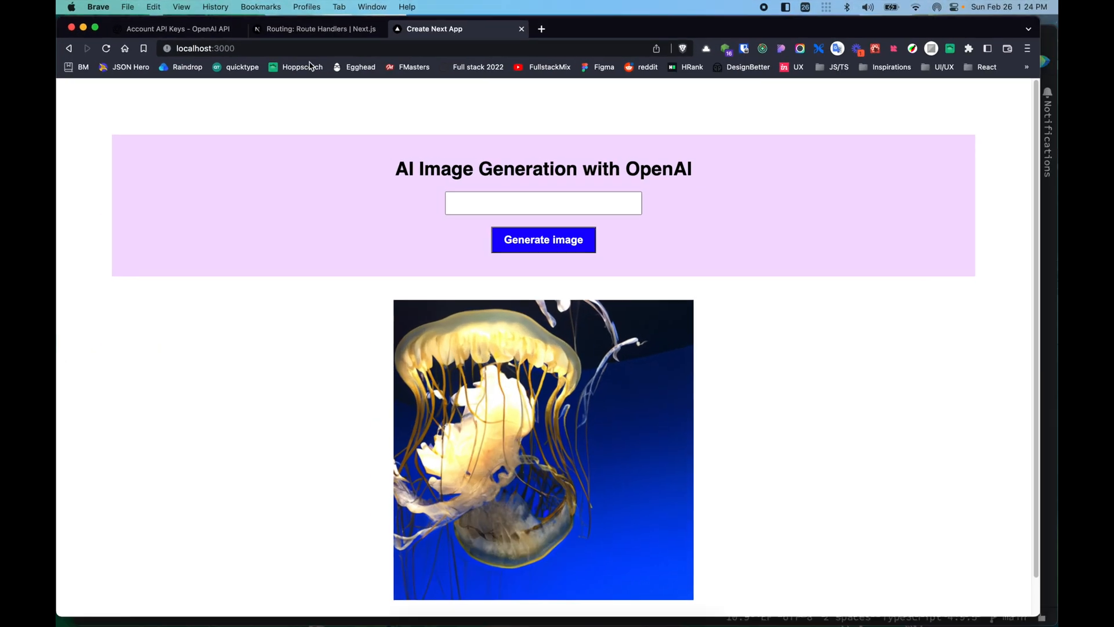
- Read the OpenAI docs' Image generation Usage createImage example, then return to generate.ts in WebStorm
left_click(177, 29)
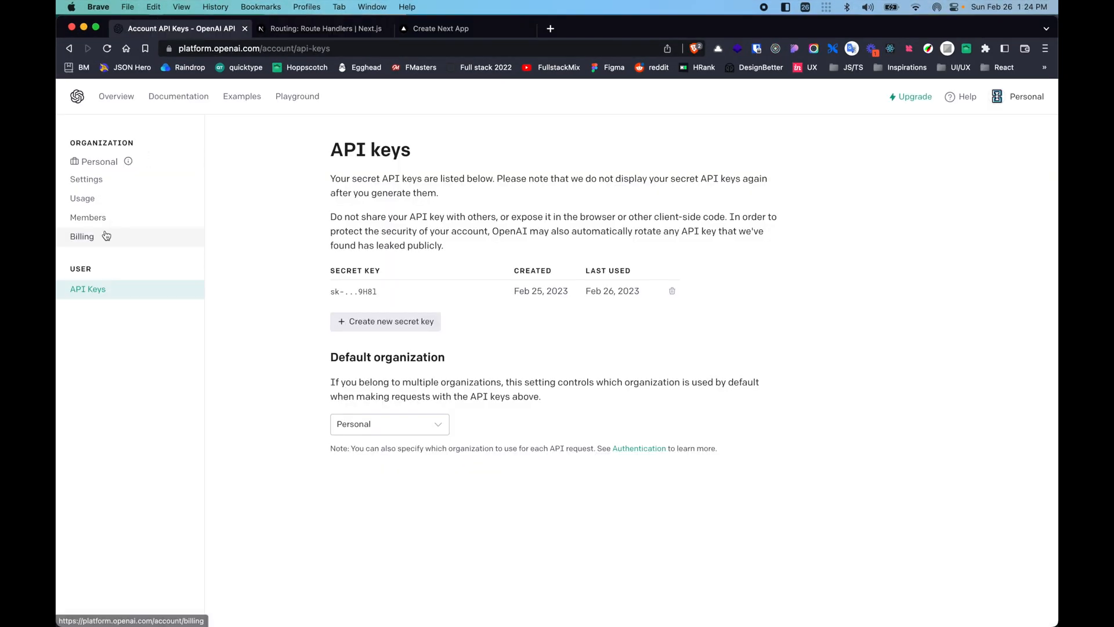
left_click(178, 96)
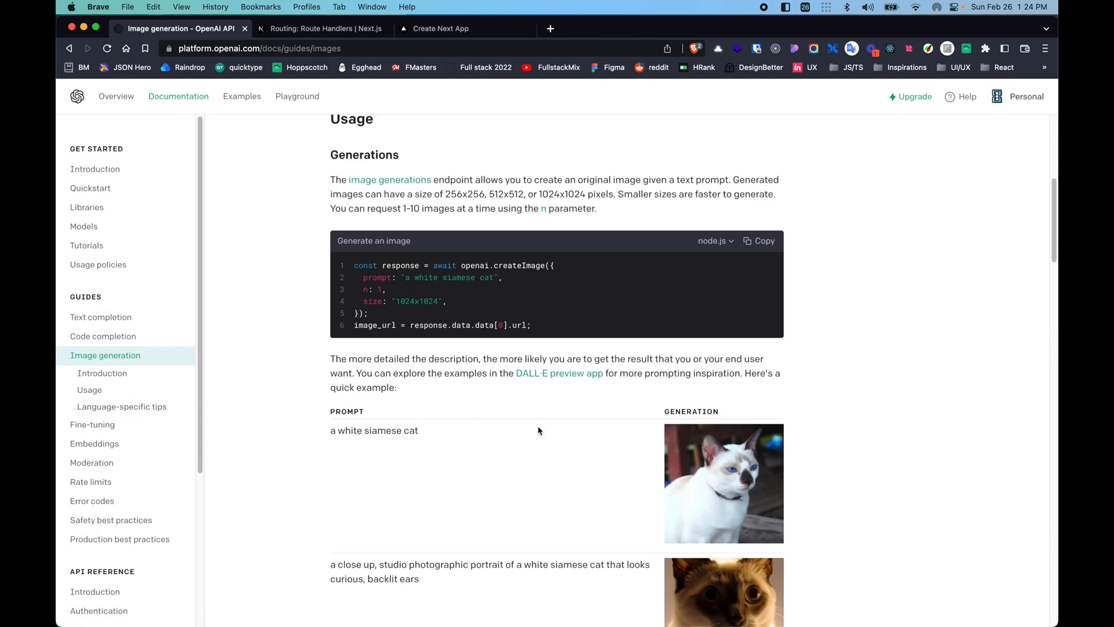
left_click(89, 389)
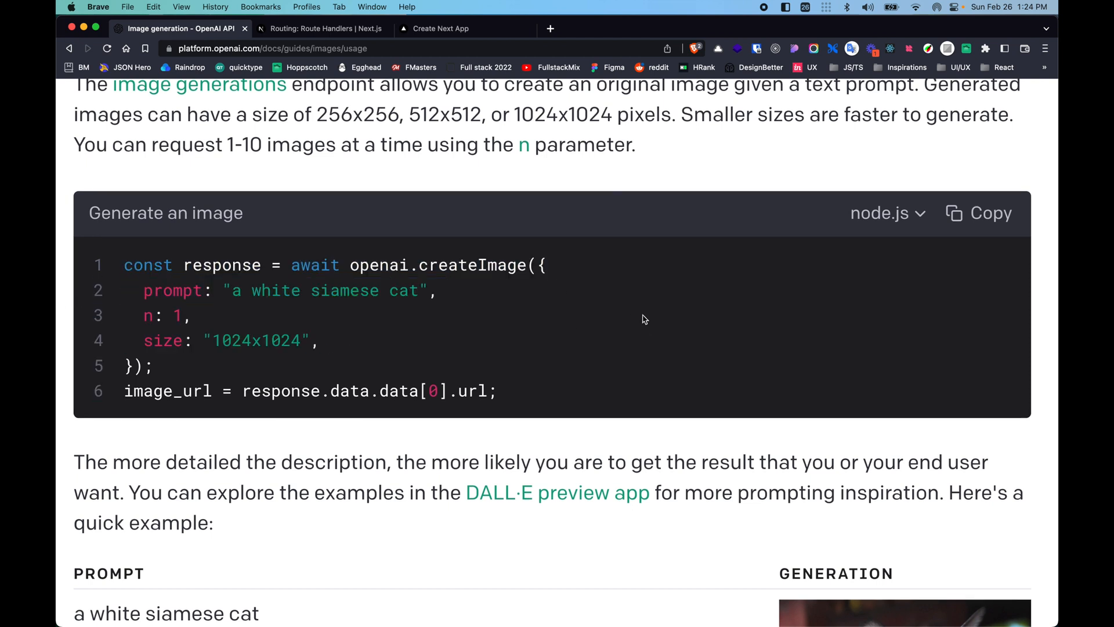
mouse_move(351, 336)
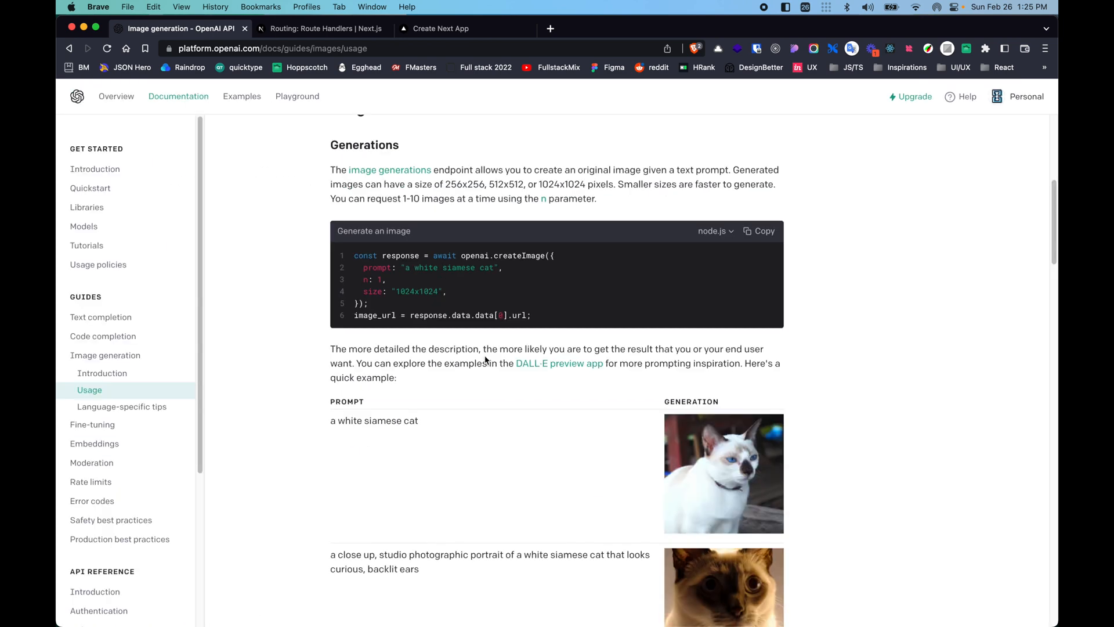
key("cmd+tab")
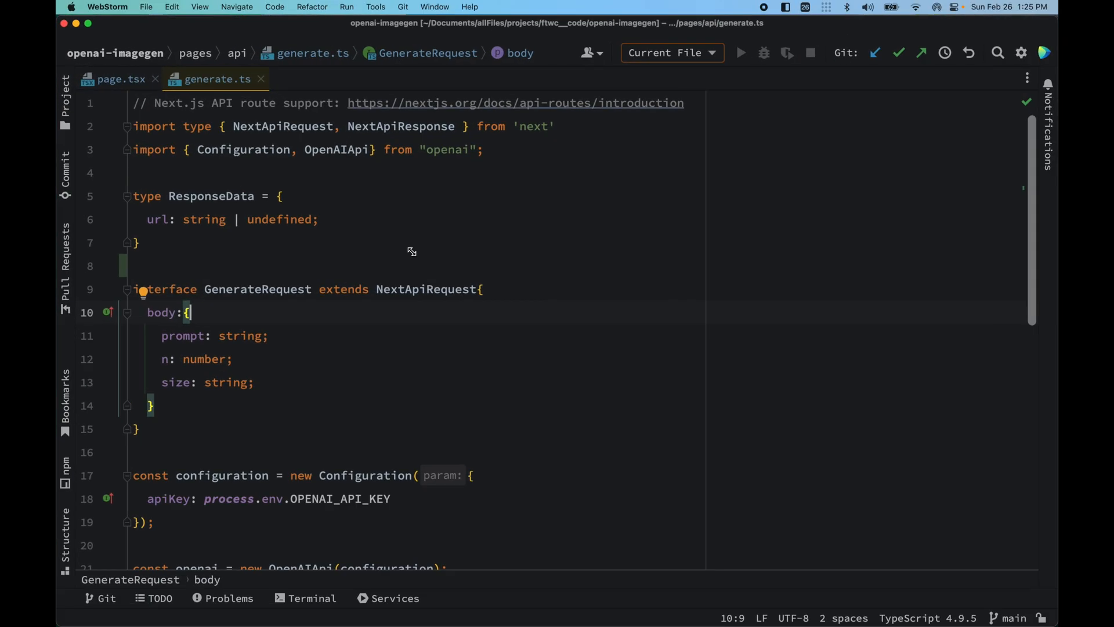
mouse_move(194, 405)
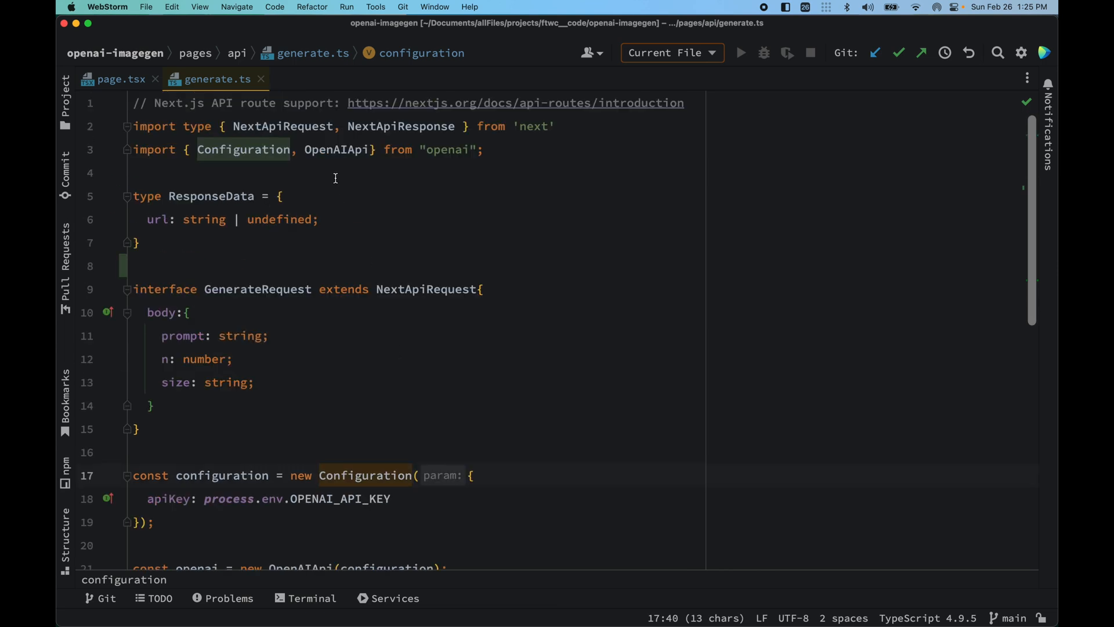
mouse_move(447, 152)
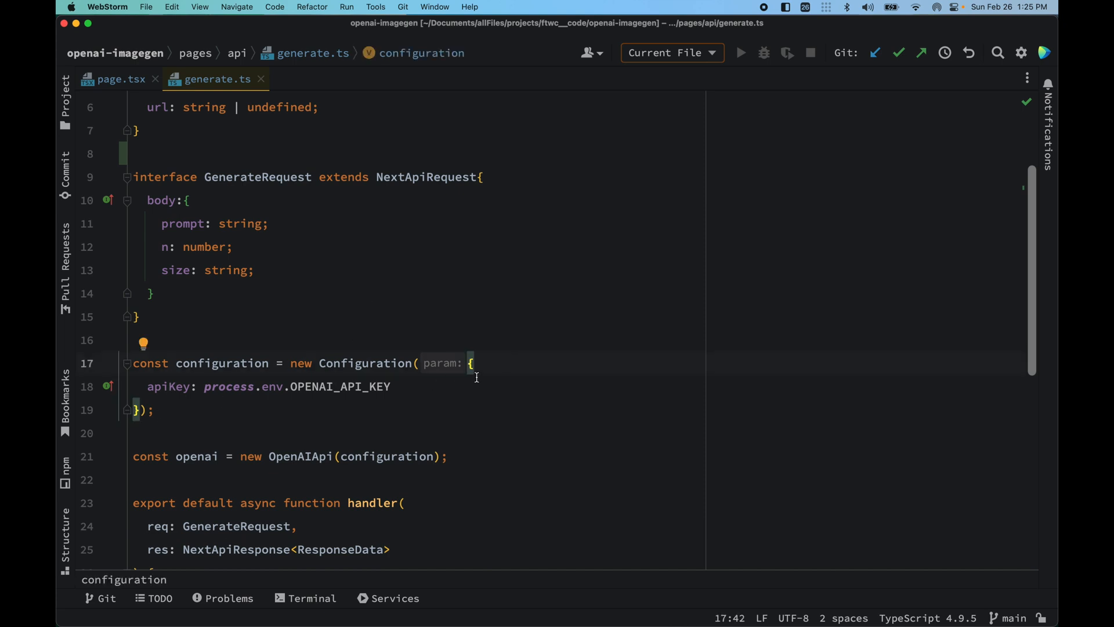
double_click(169, 386)
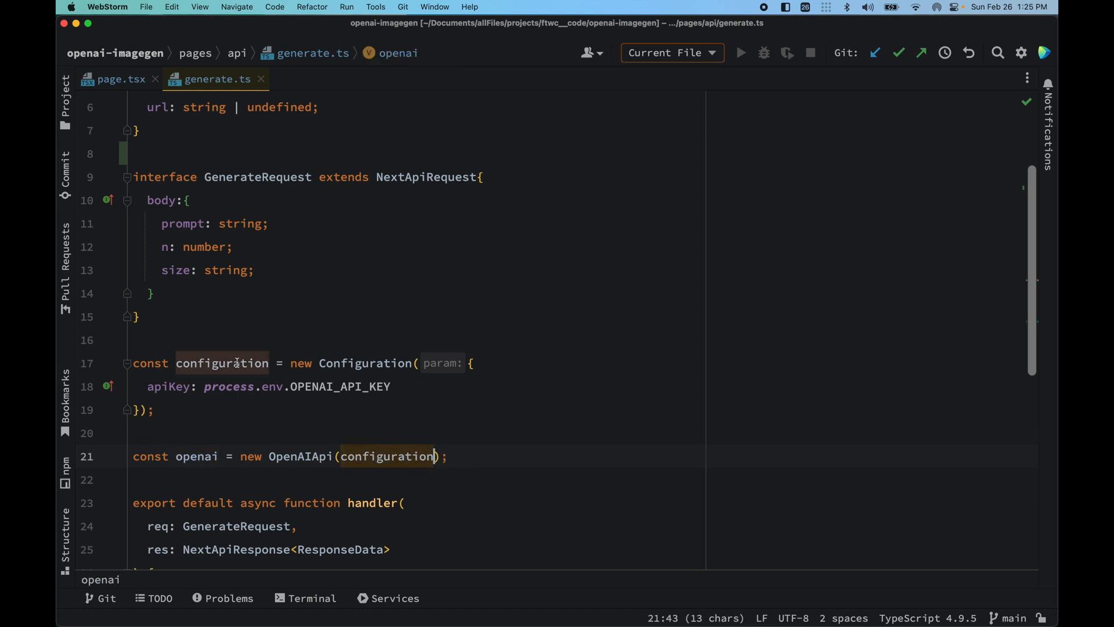
scroll("down", 3)
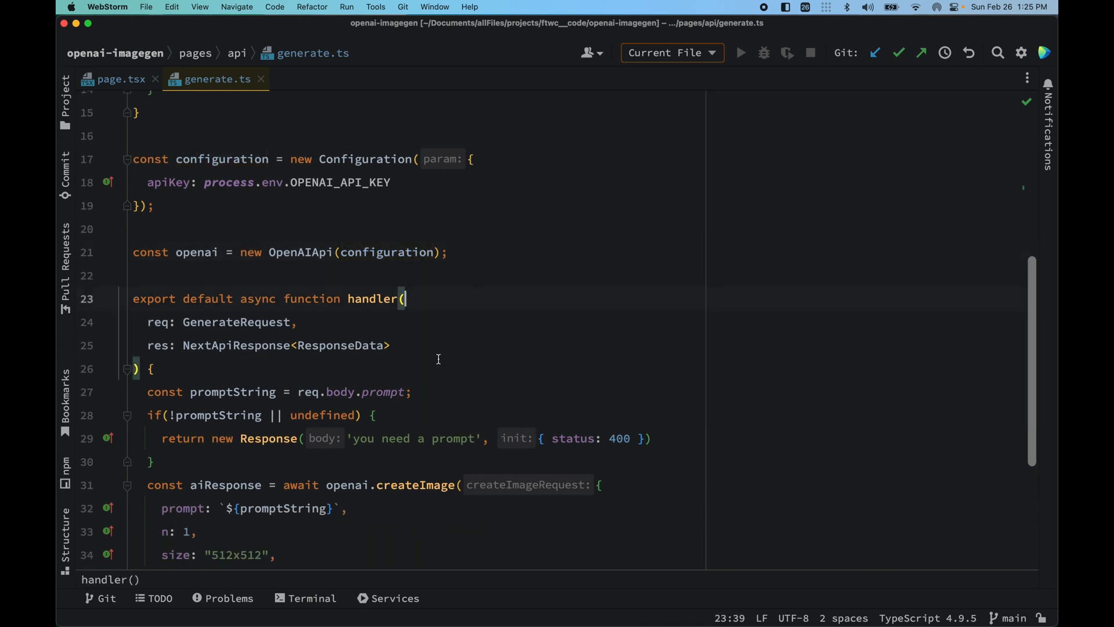
scroll("down", 3)
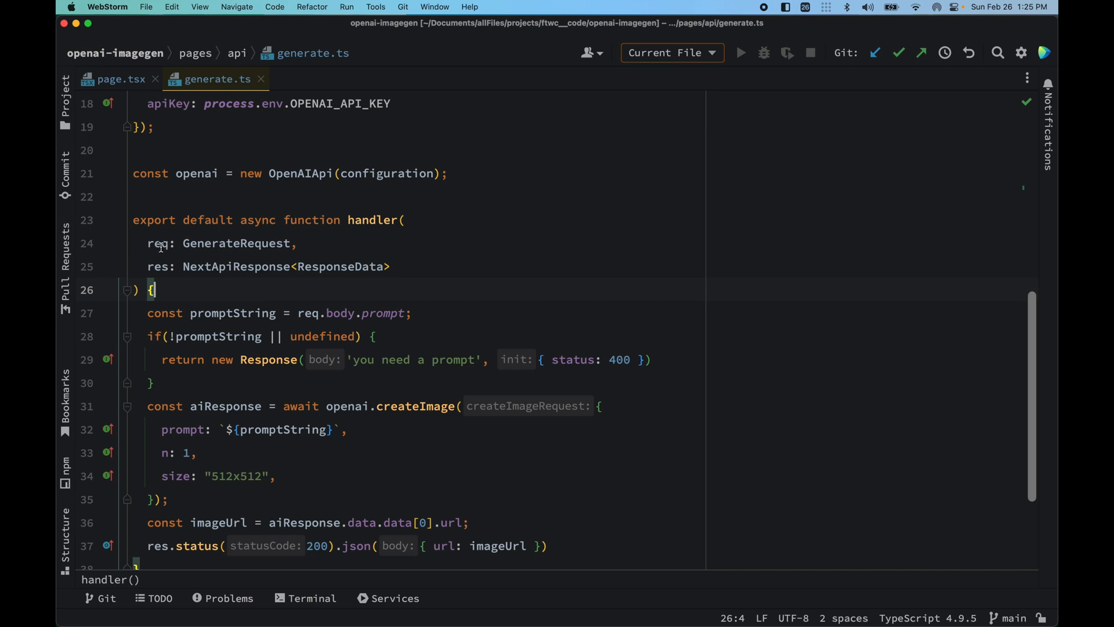
double_click(237, 243)
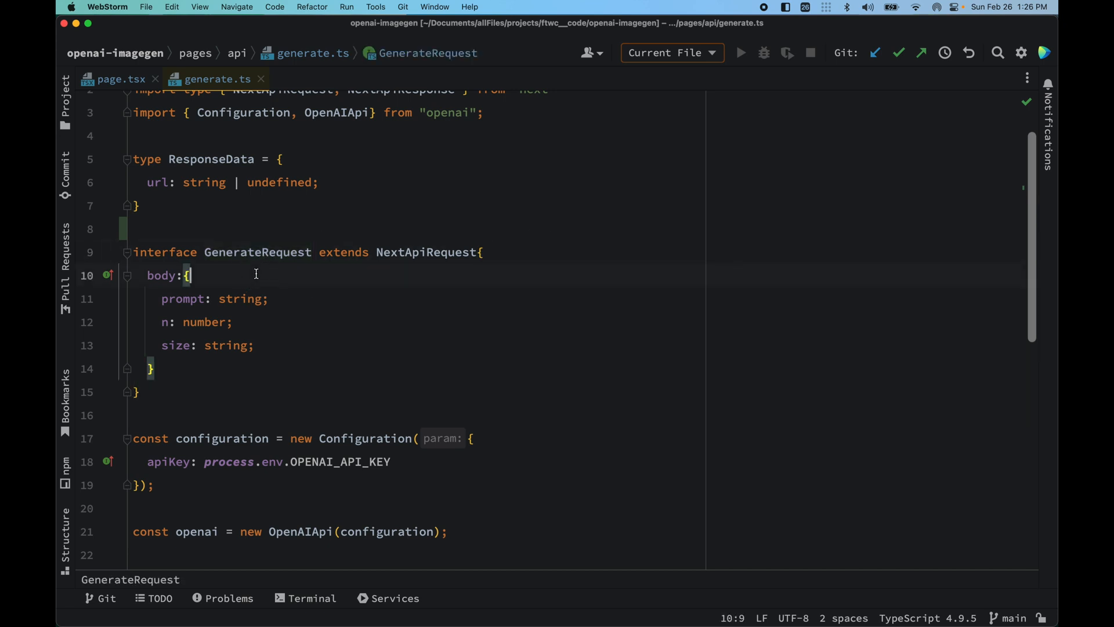
scroll("down", 3)
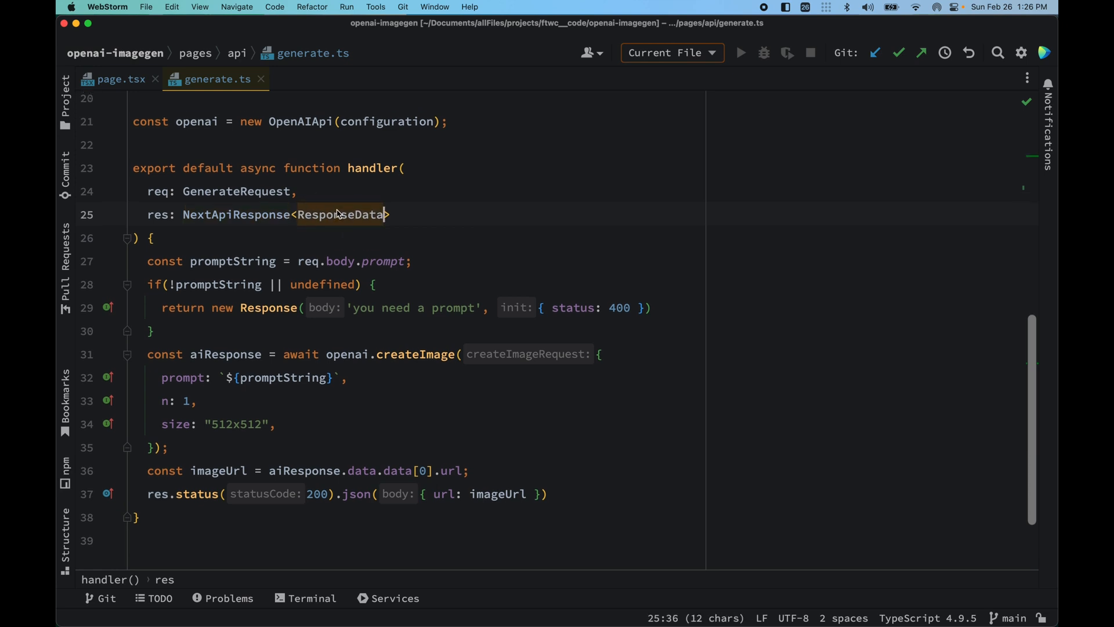
left_click(149, 237)
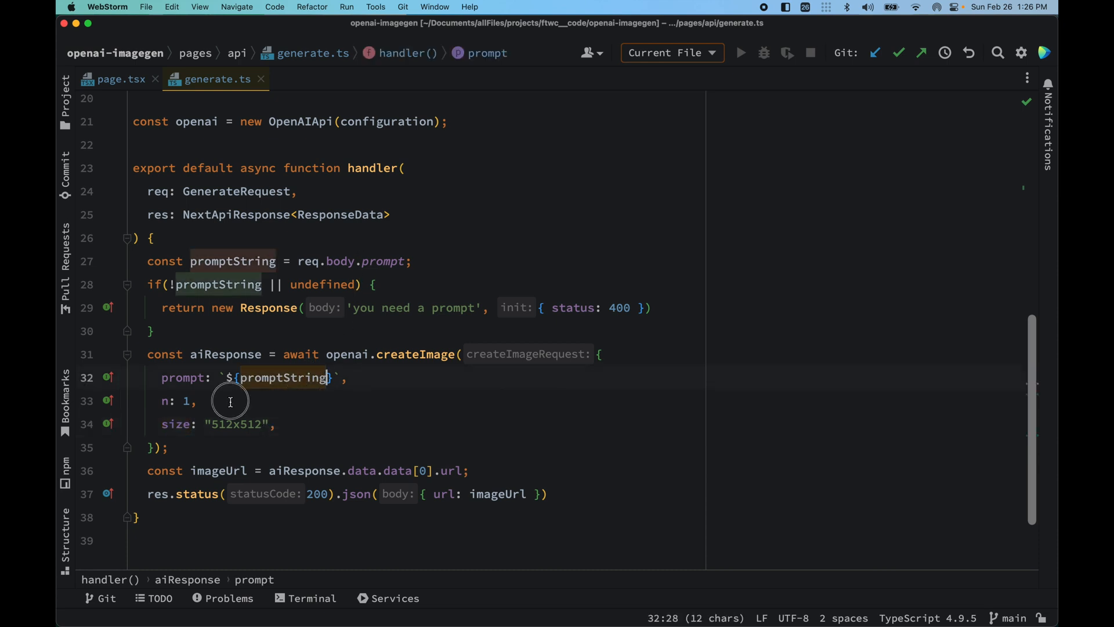
left_click(275, 424)
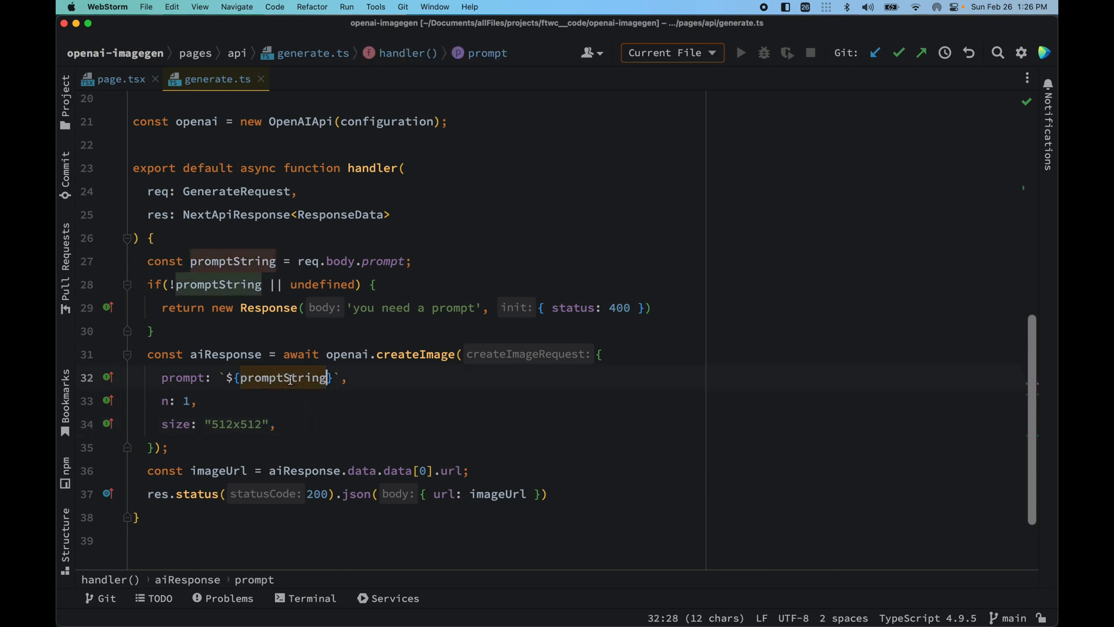
left_click(376, 284)
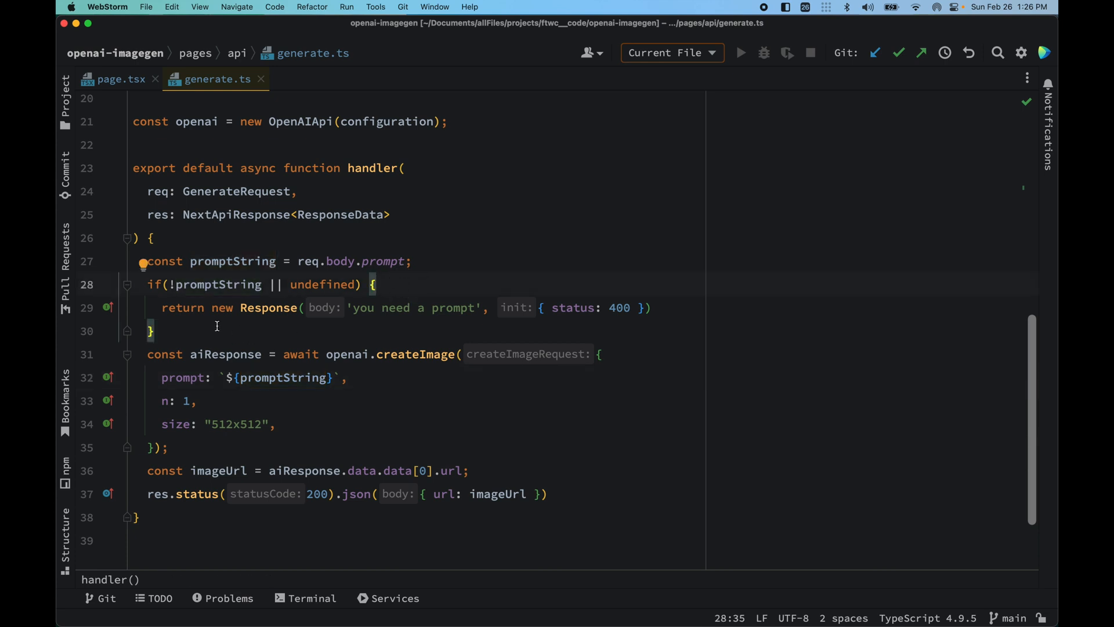
mouse_move(474, 308)
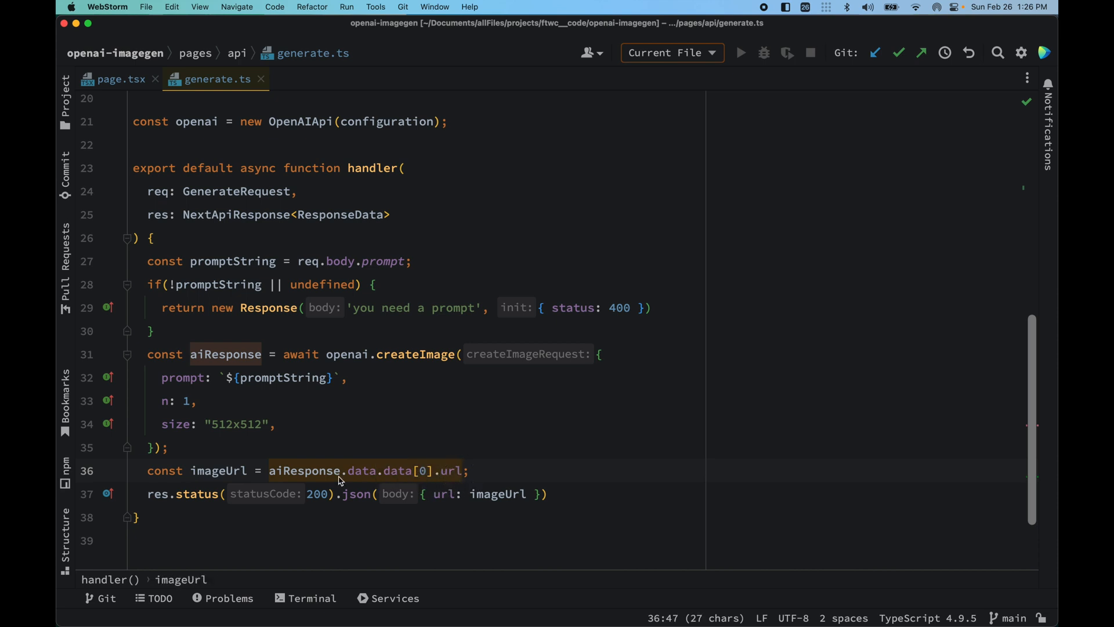
mouse_move(347, 432)
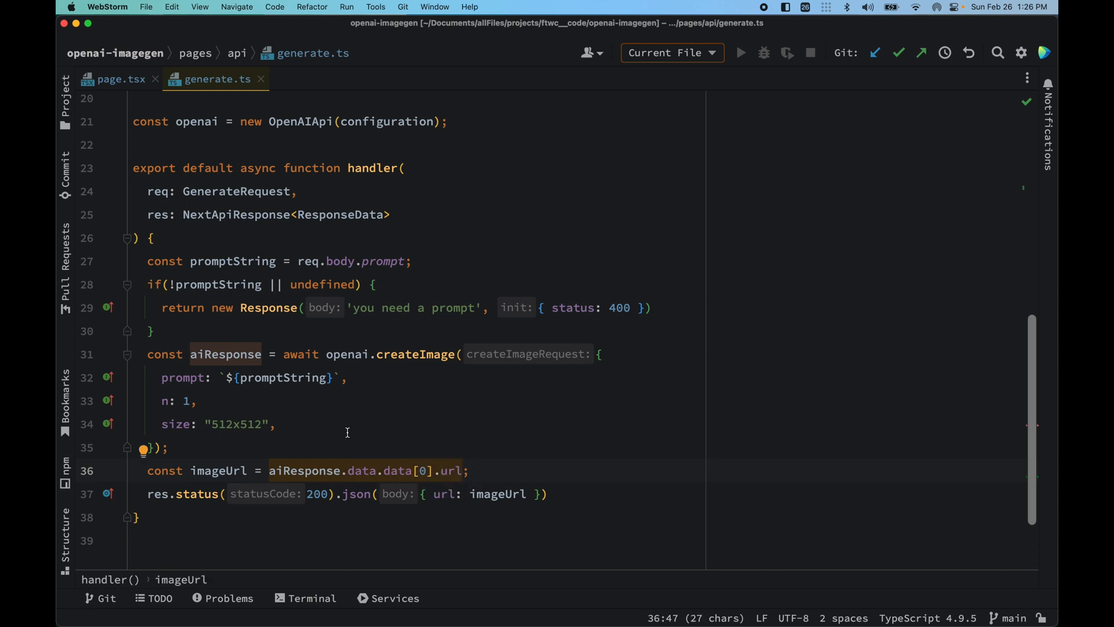
mouse_move(378, 445)
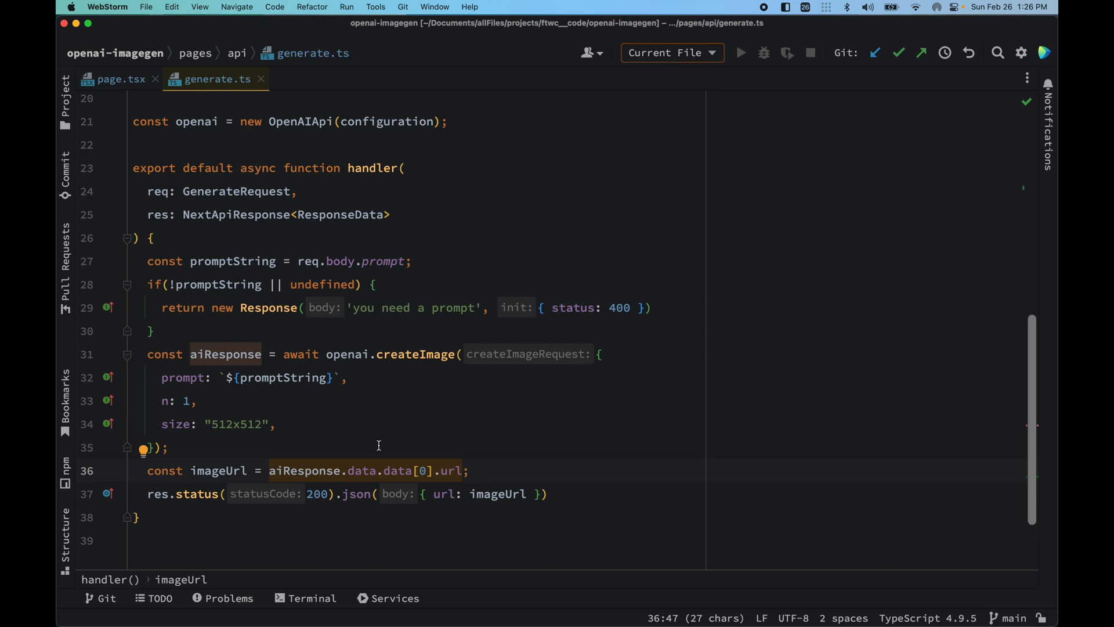
mouse_move(140, 519)
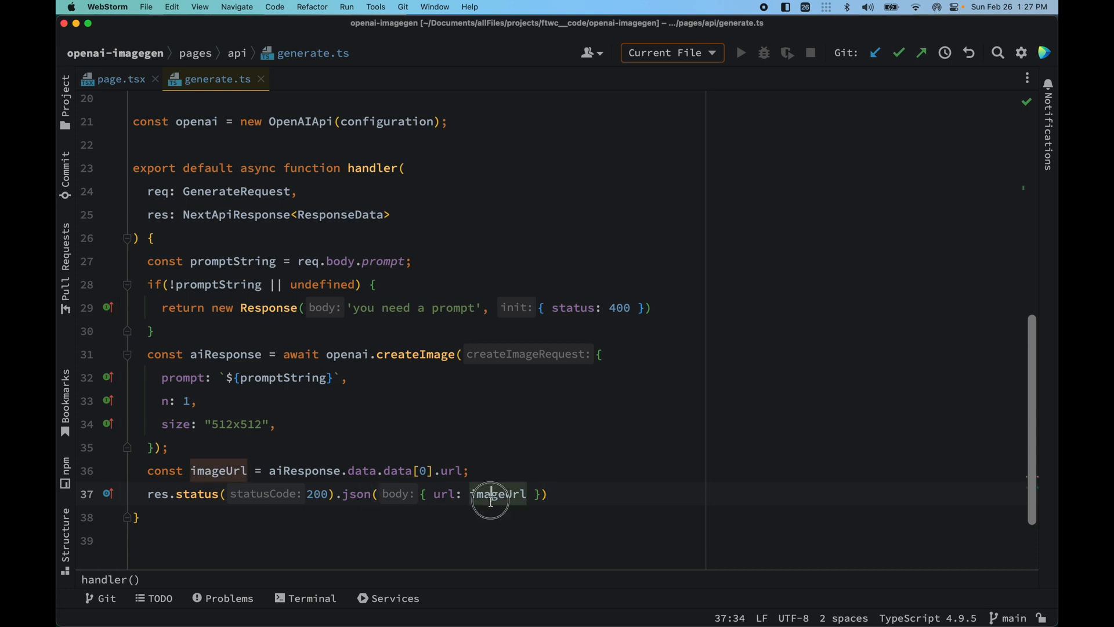
left_click(497, 493)
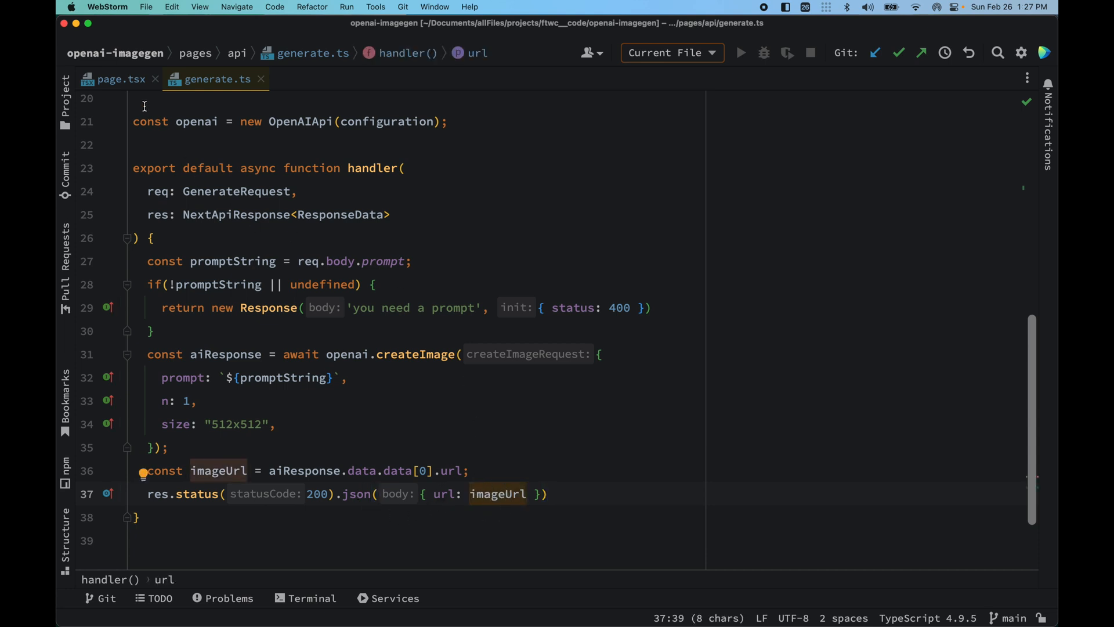
mouse_move(193, 105)
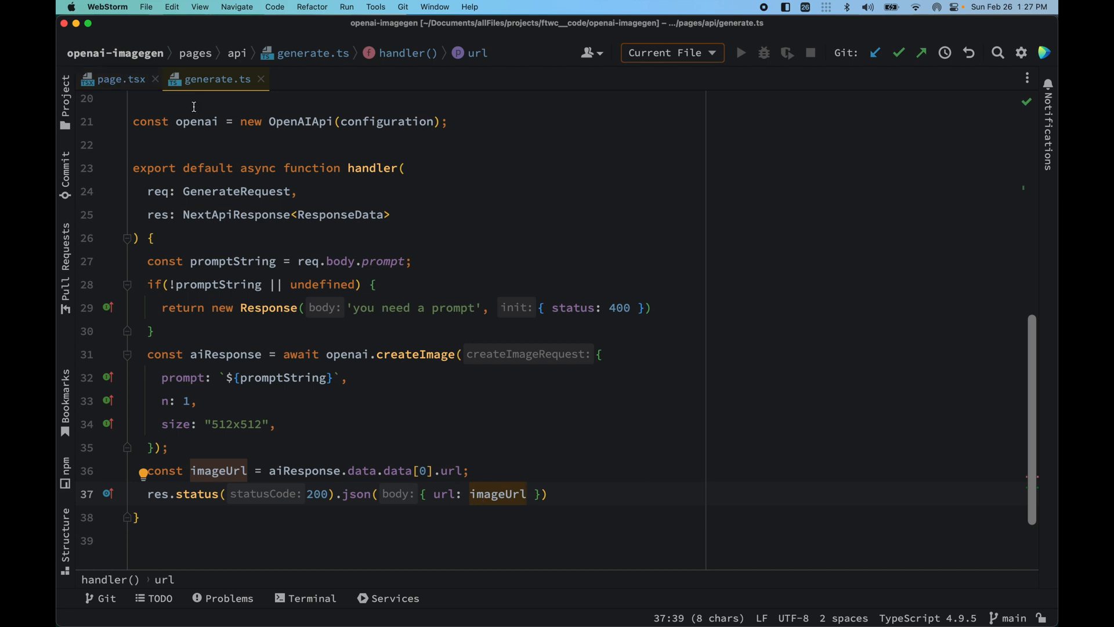
left_click(124, 79)
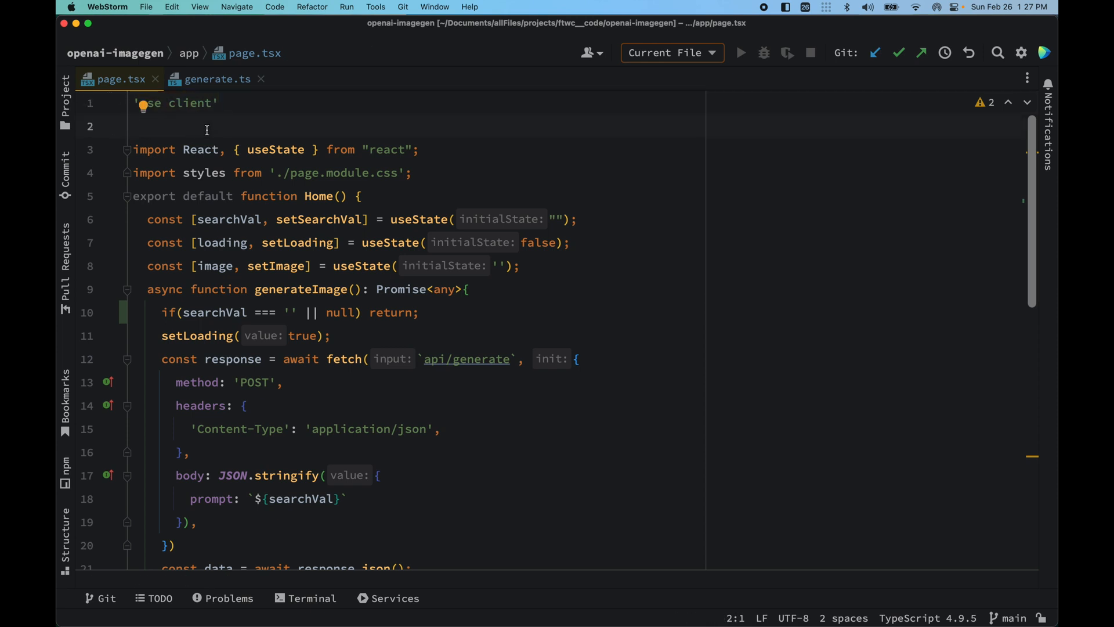
left_click(133, 127)
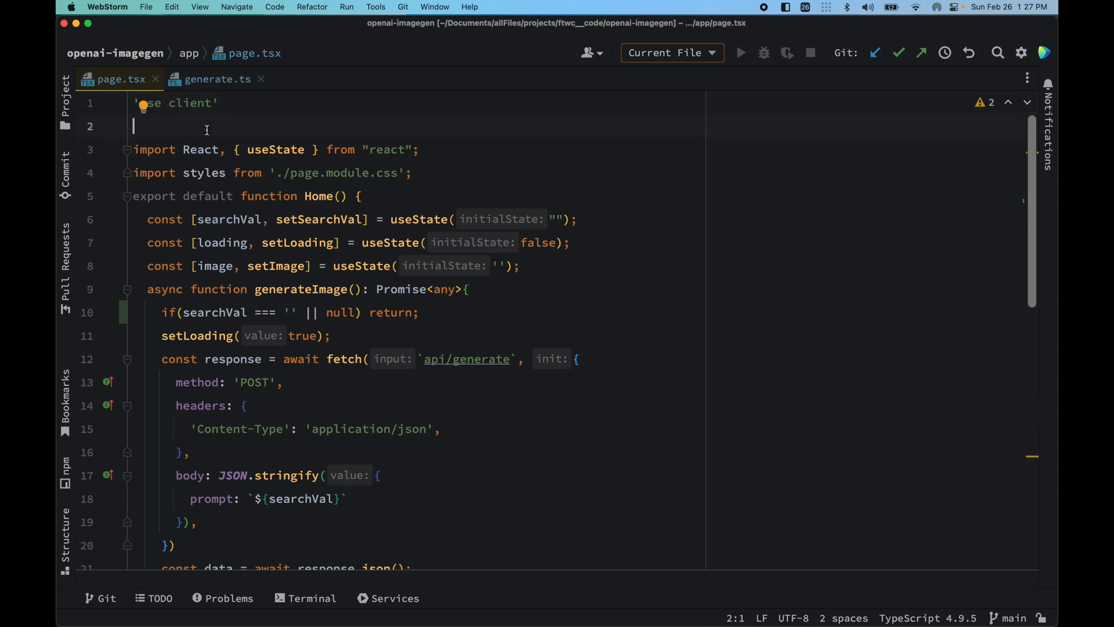
left_click(360, 196)
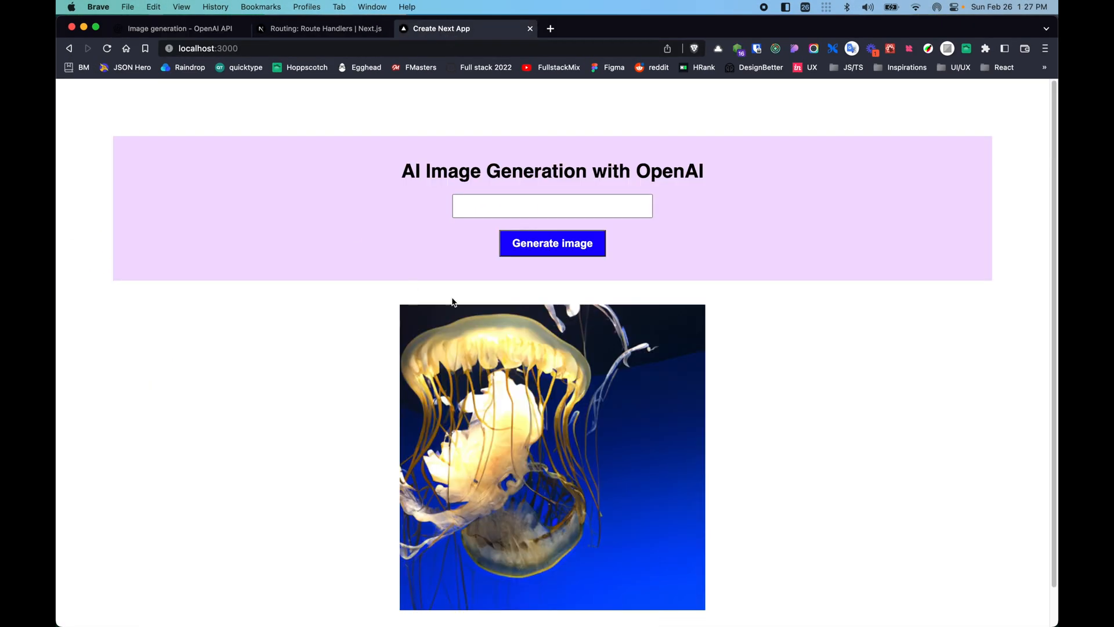
left_click(551, 205)
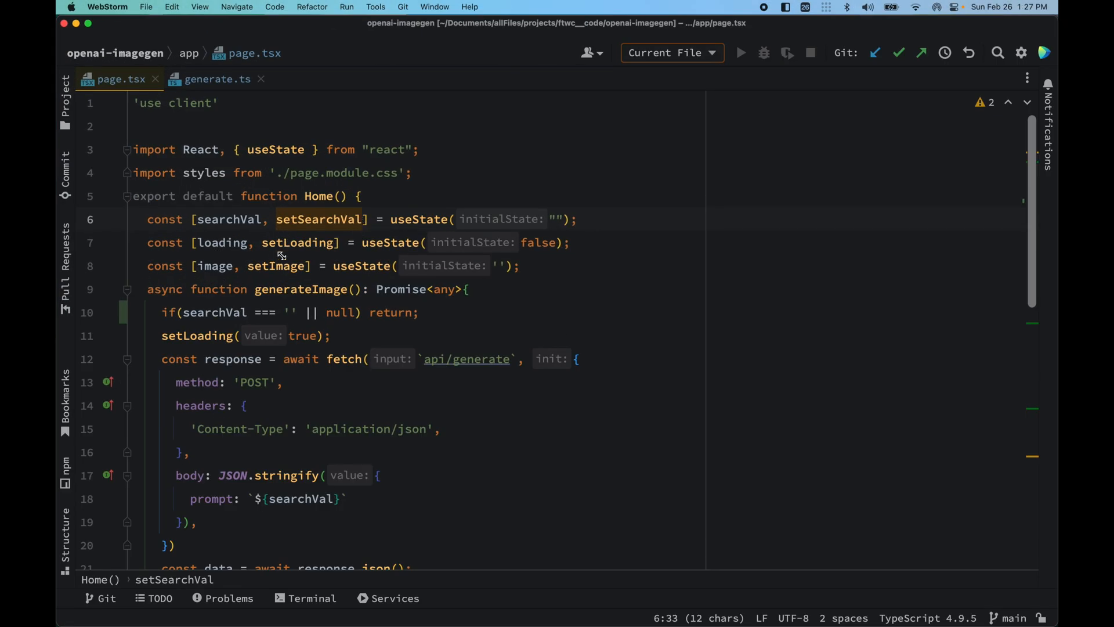
- Read through the generateImage fetch code and its empty-search guard in page.tsx
left_click(298, 242)
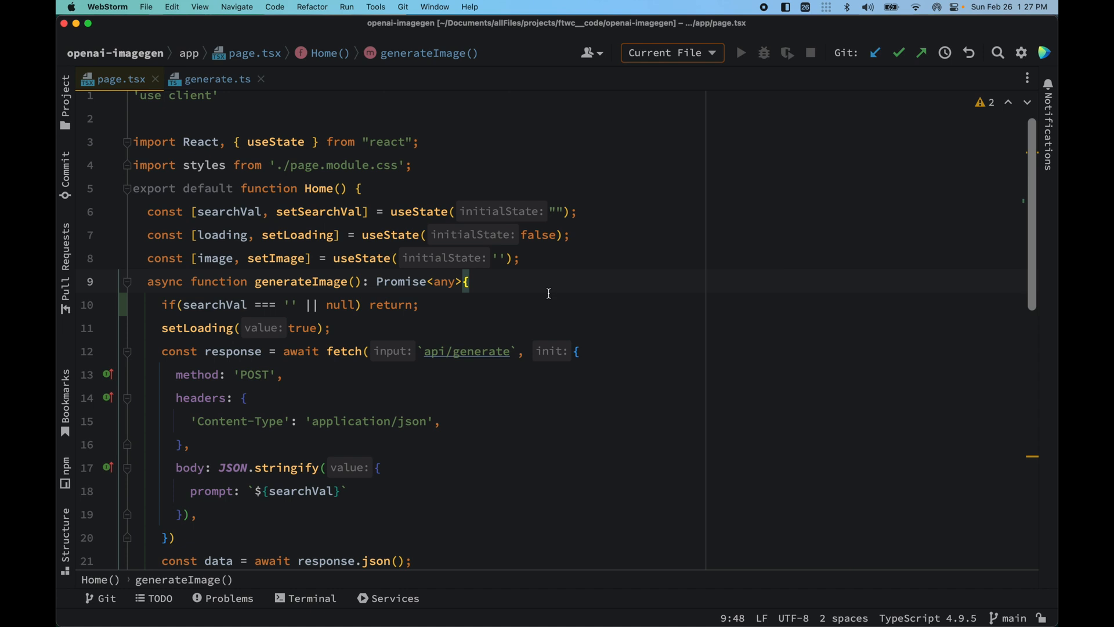
scroll("down", 3)
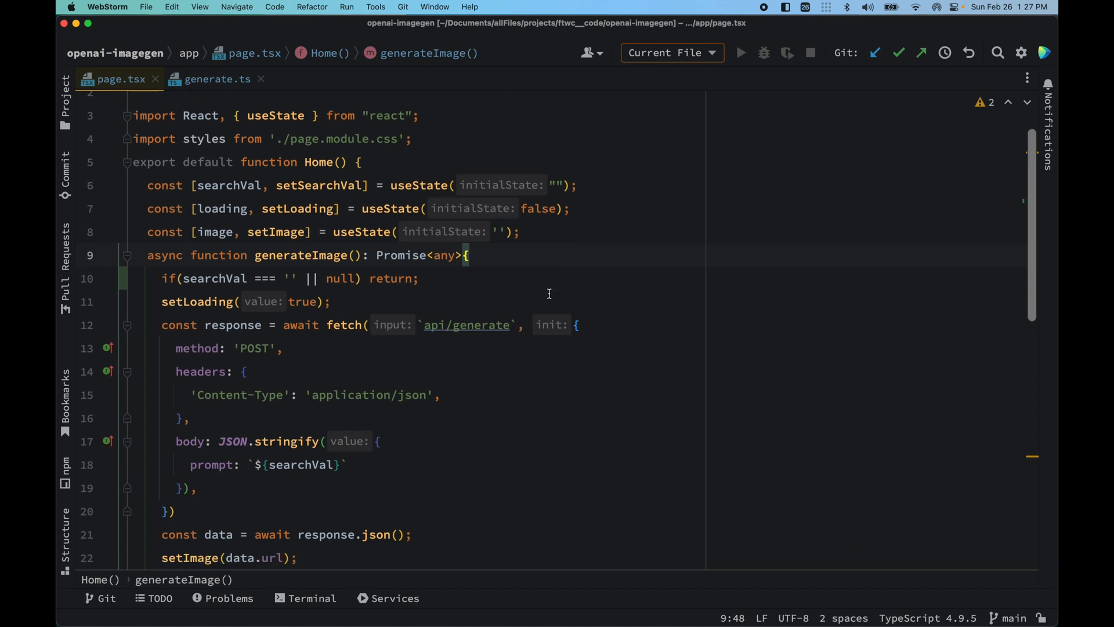
mouse_move(233, 231)
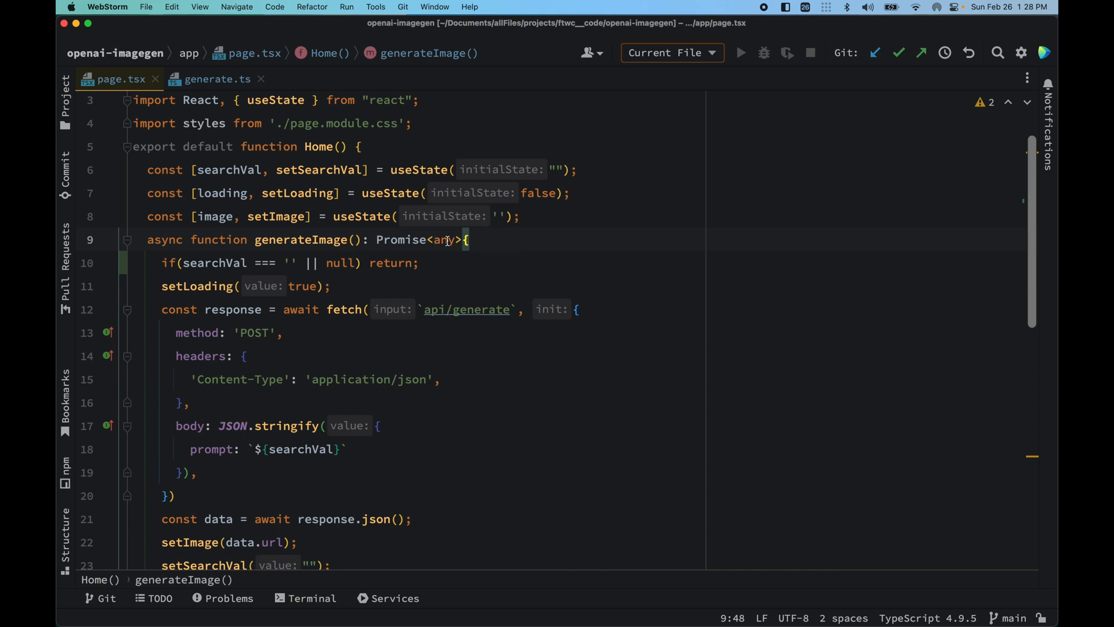
mouse_move(451, 253)
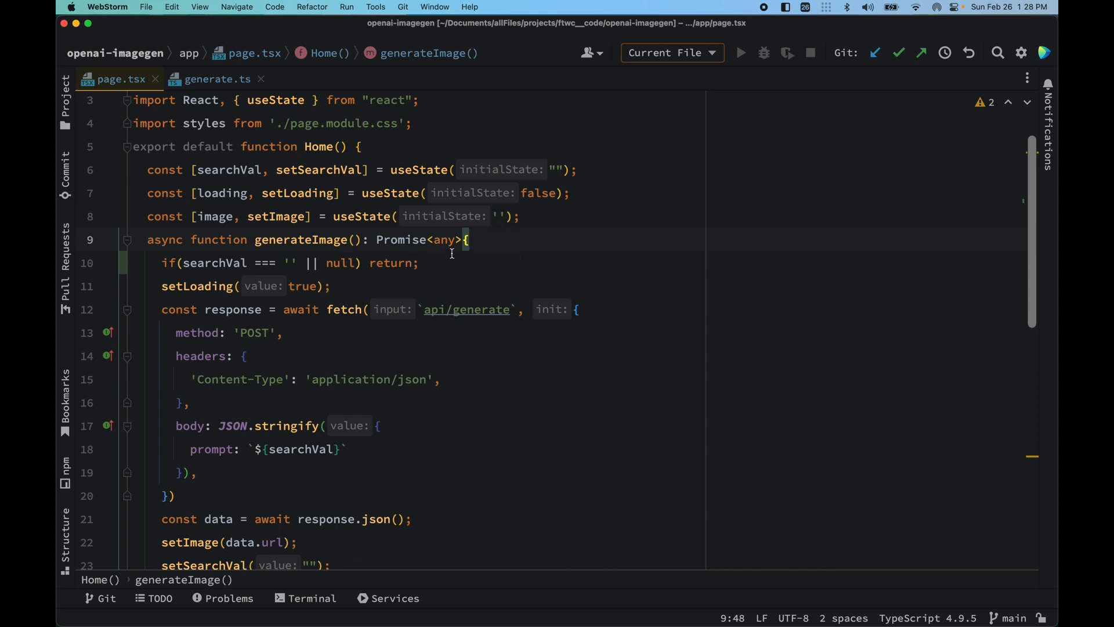
mouse_move(490, 260)
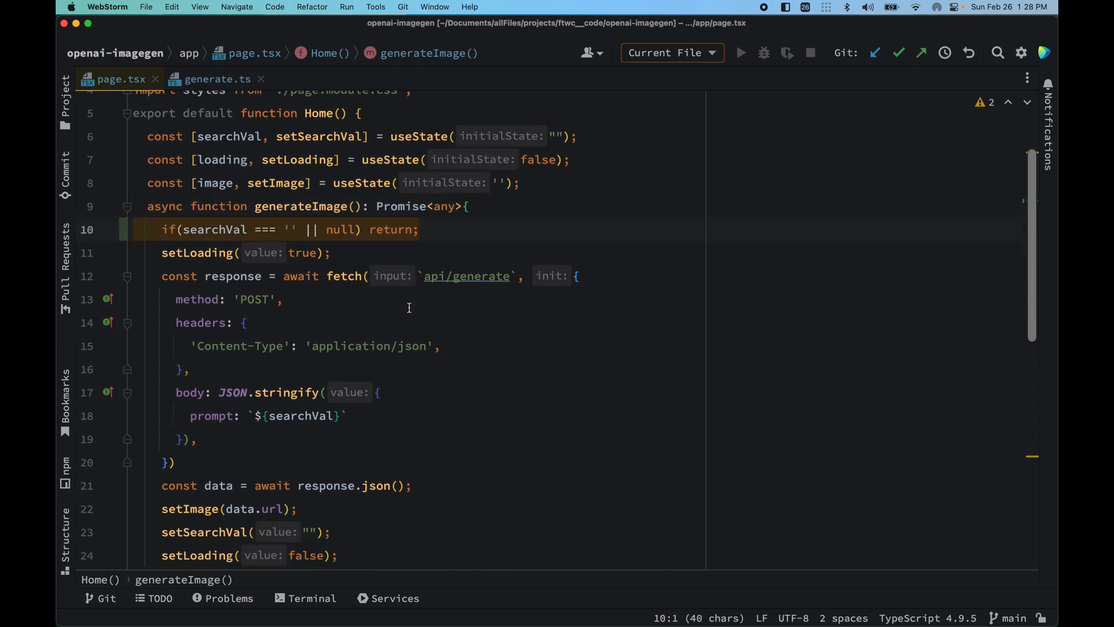
left_click(468, 206)
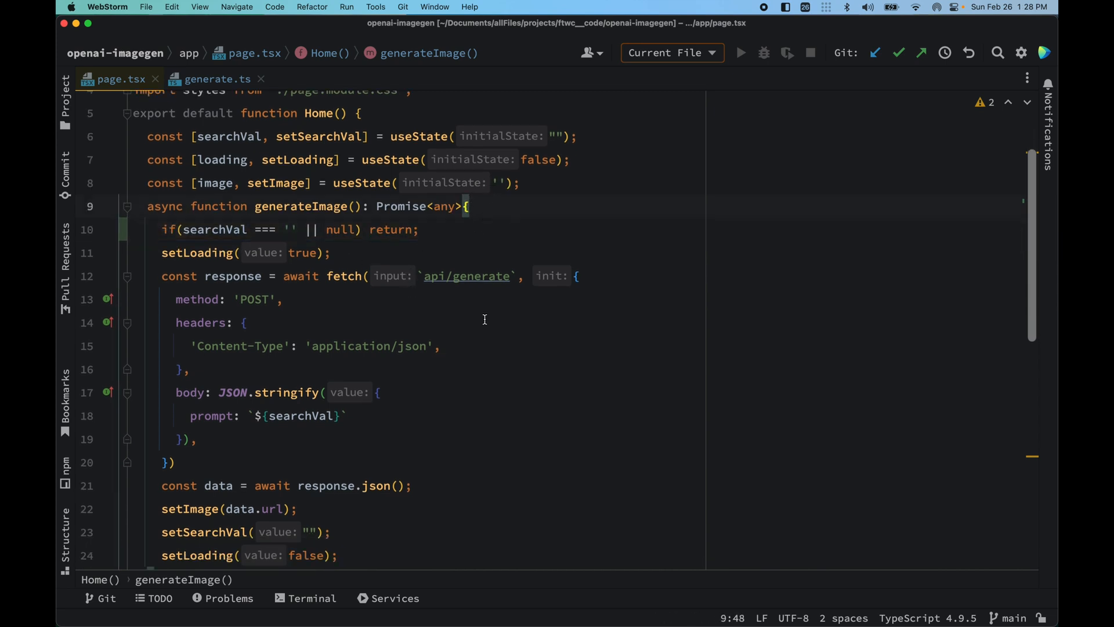
scroll("down", 3)
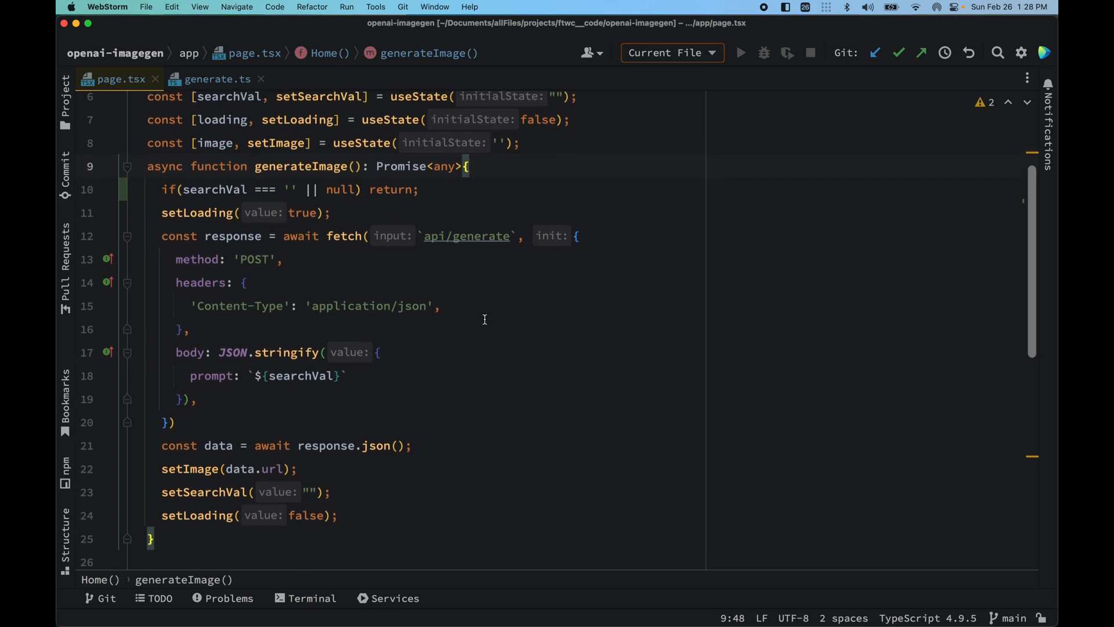
- Examine the request body's prompt field and move to the generate.ts handler
key("cmd+tab")
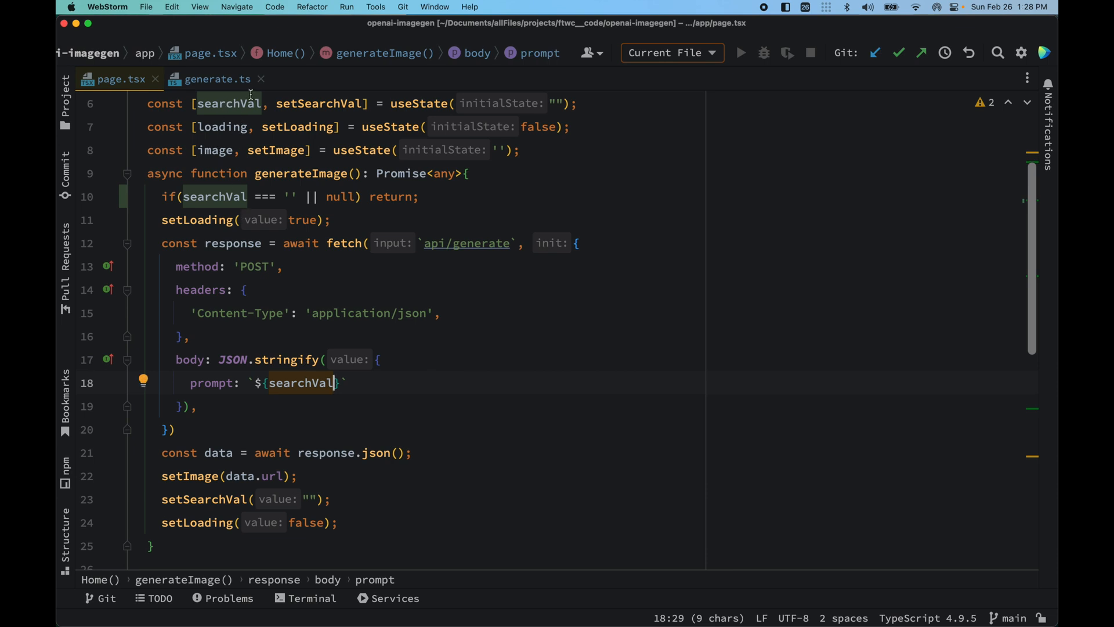
mouse_move(532, 370)
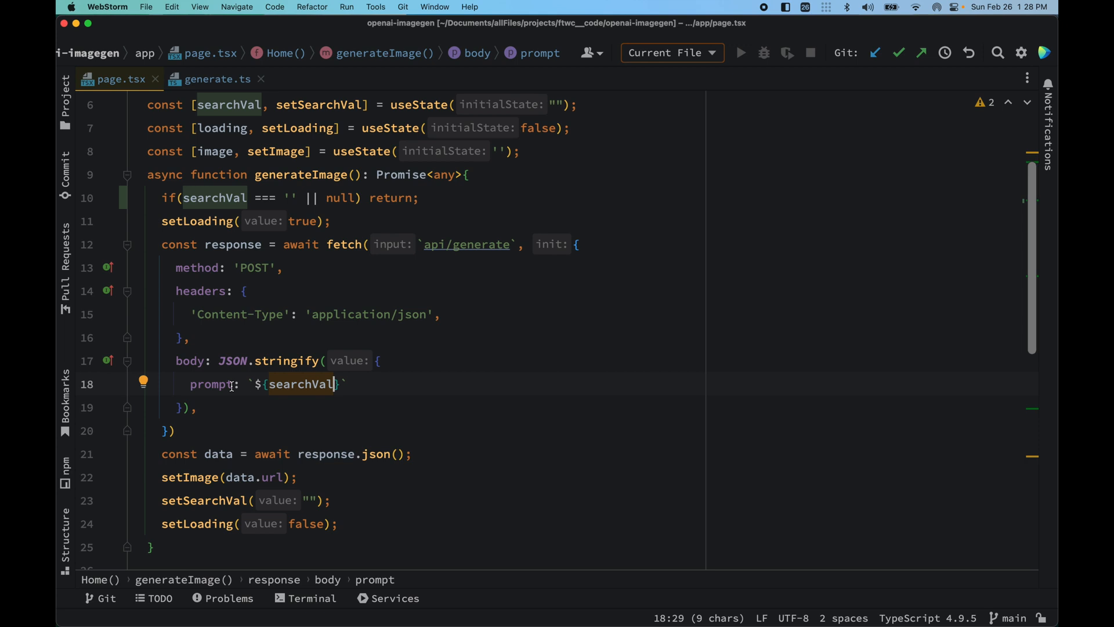
left_click(379, 360)
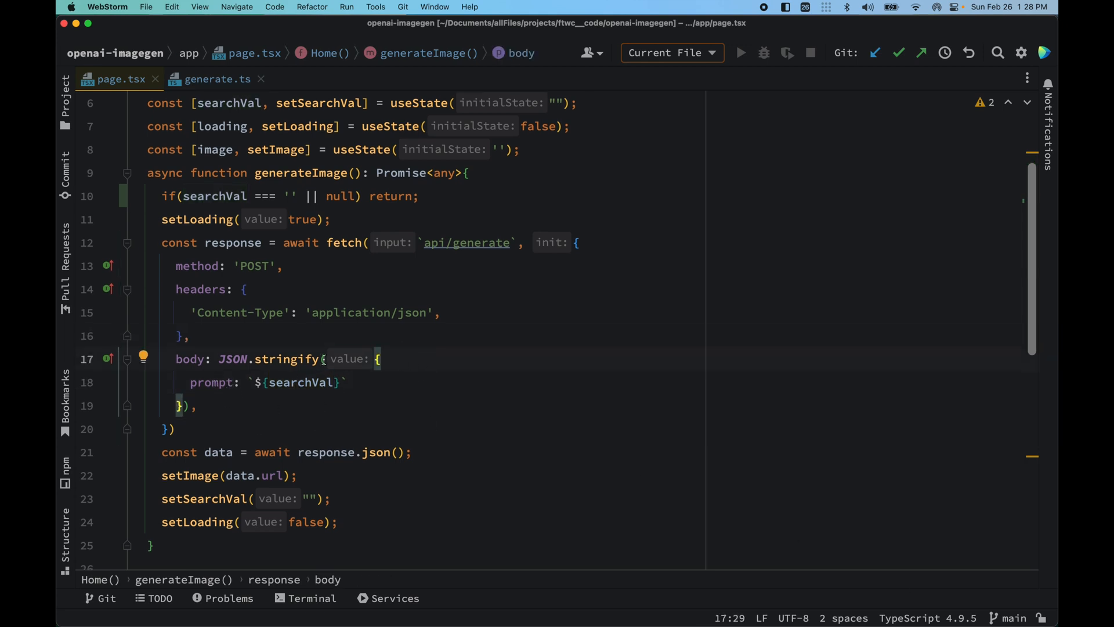
left_click(216, 79)
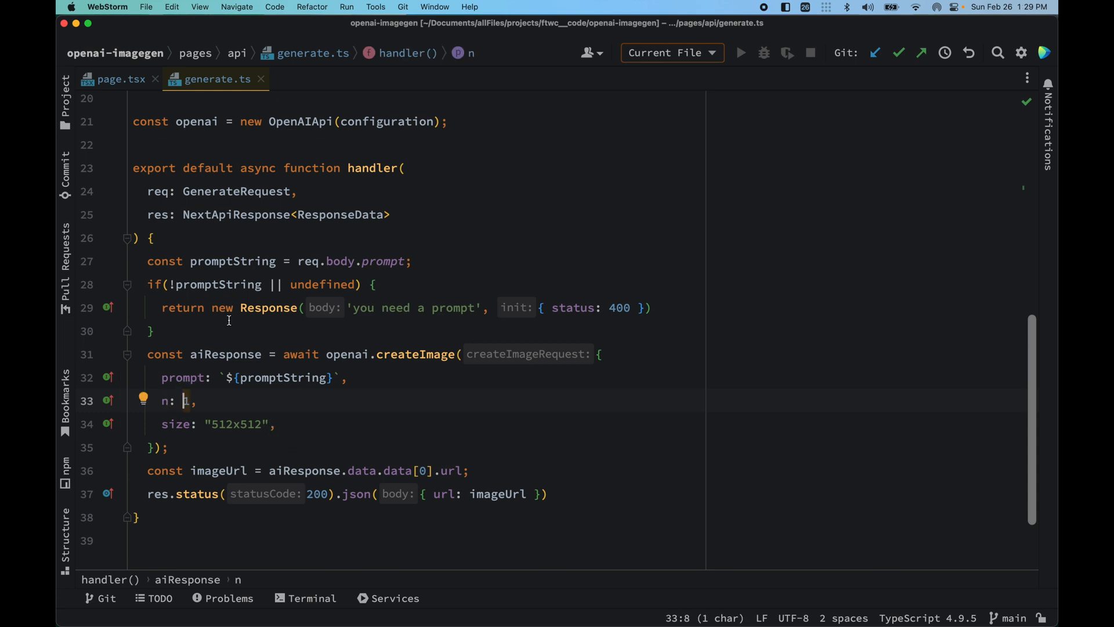
- Switch back to page.tsx where generateImage sets the image from data.url
left_click(121, 79)
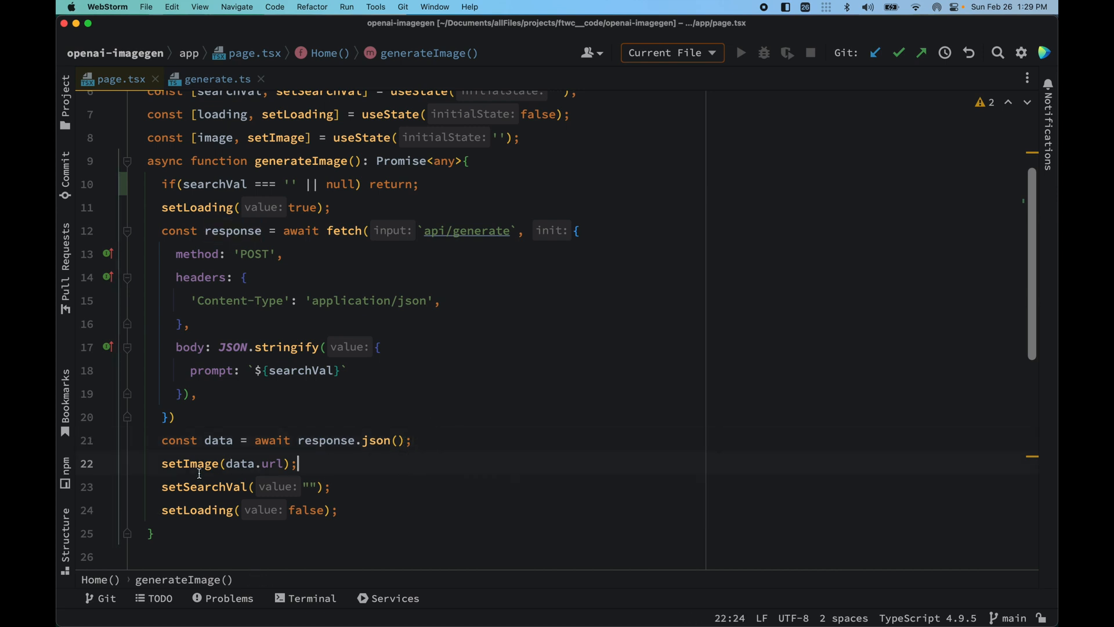
double_click(276, 463)
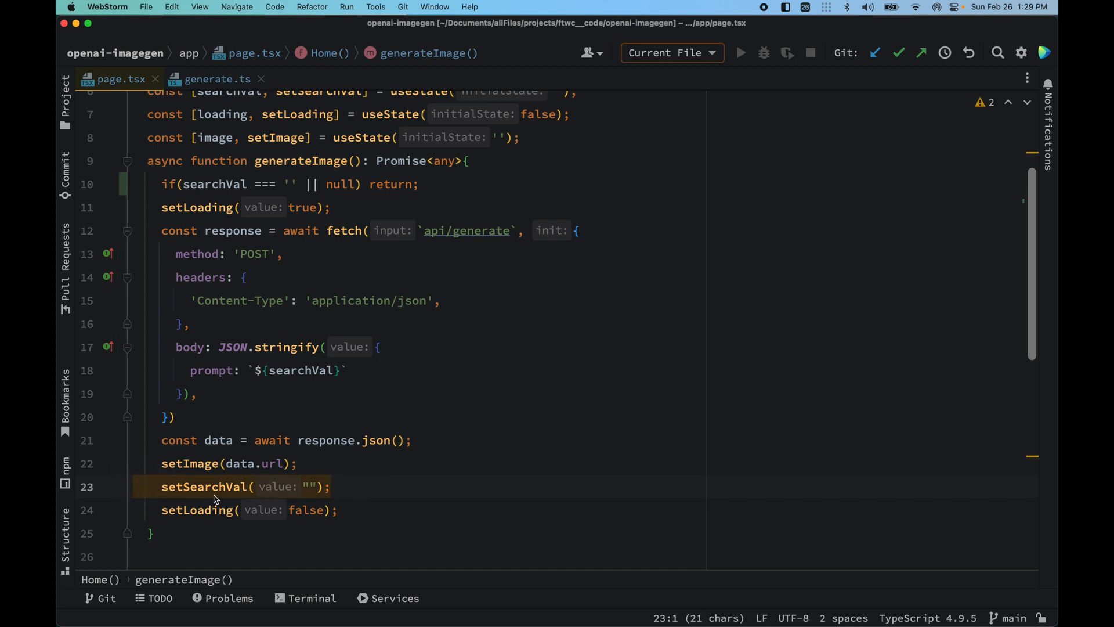
left_click(304, 487)
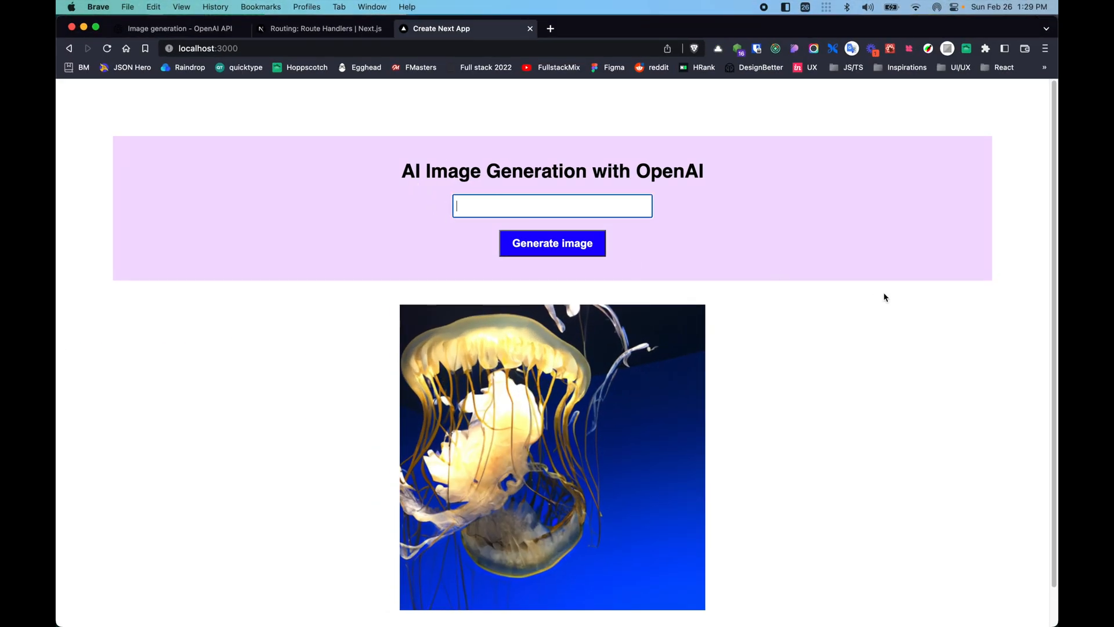
key("cmd+tab")
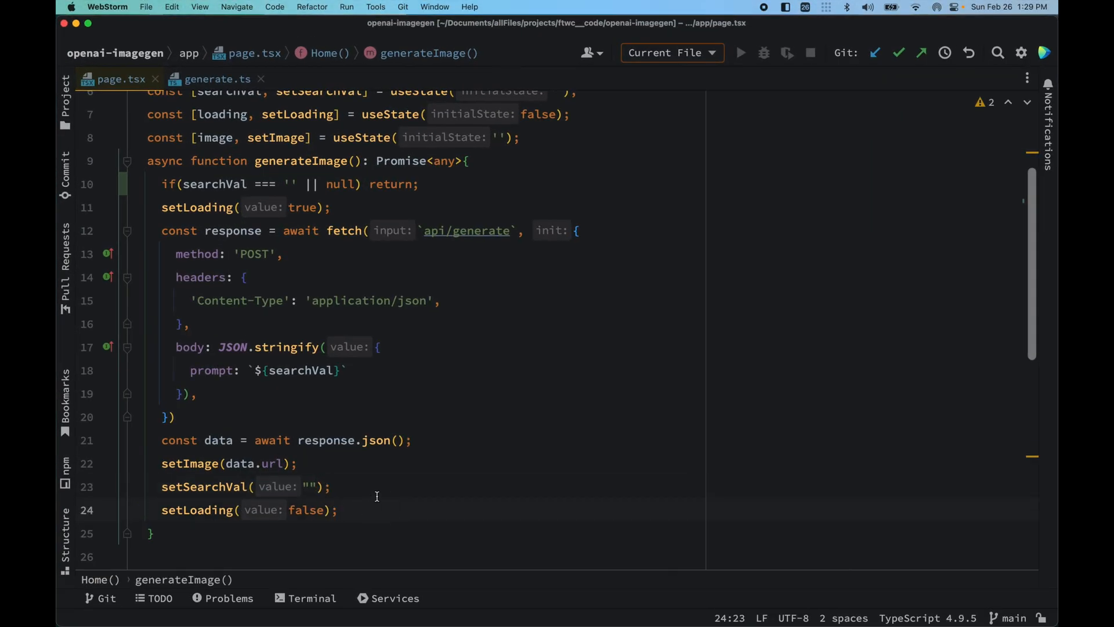
- Review the JSX's loading button label and conditional image, then show the localhost:3000 app in Brave
scroll("down", 3)
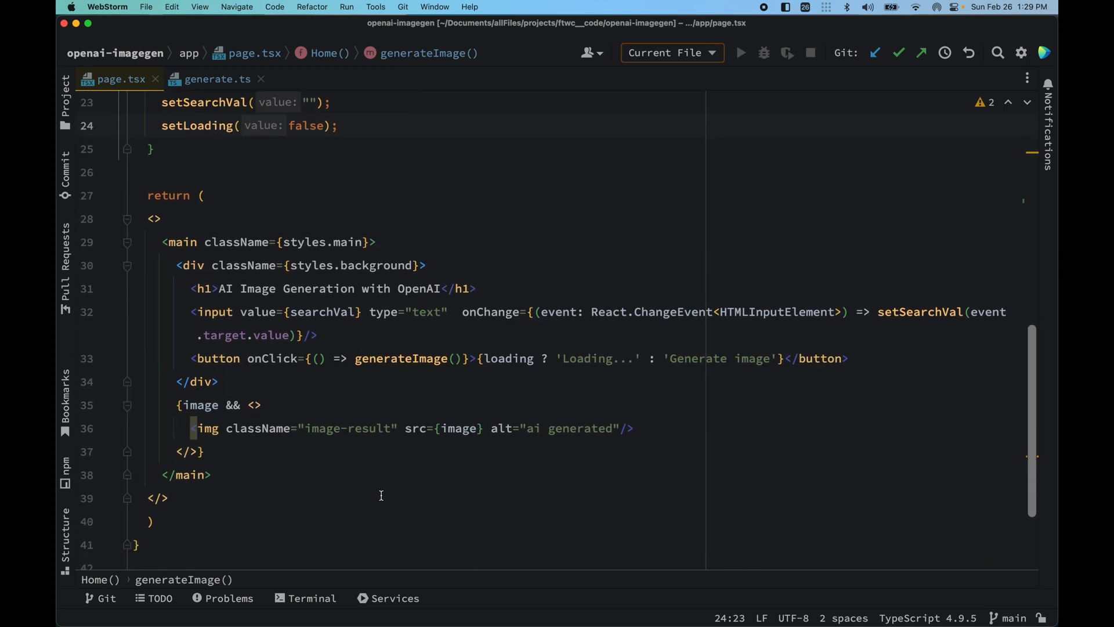
double_click(508, 359)
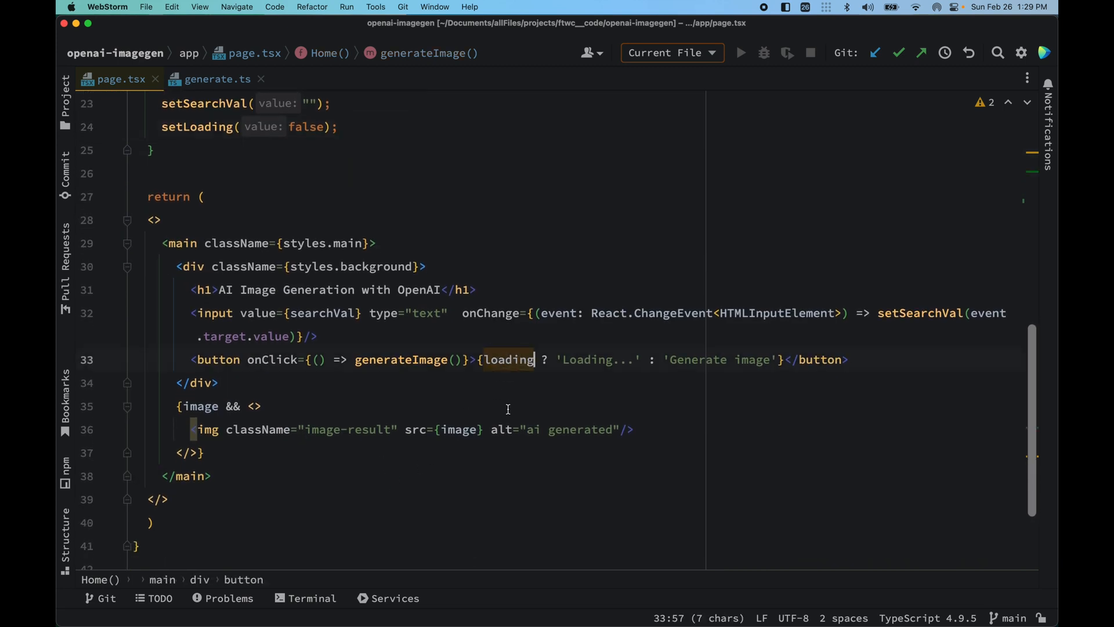
double_click(399, 359)
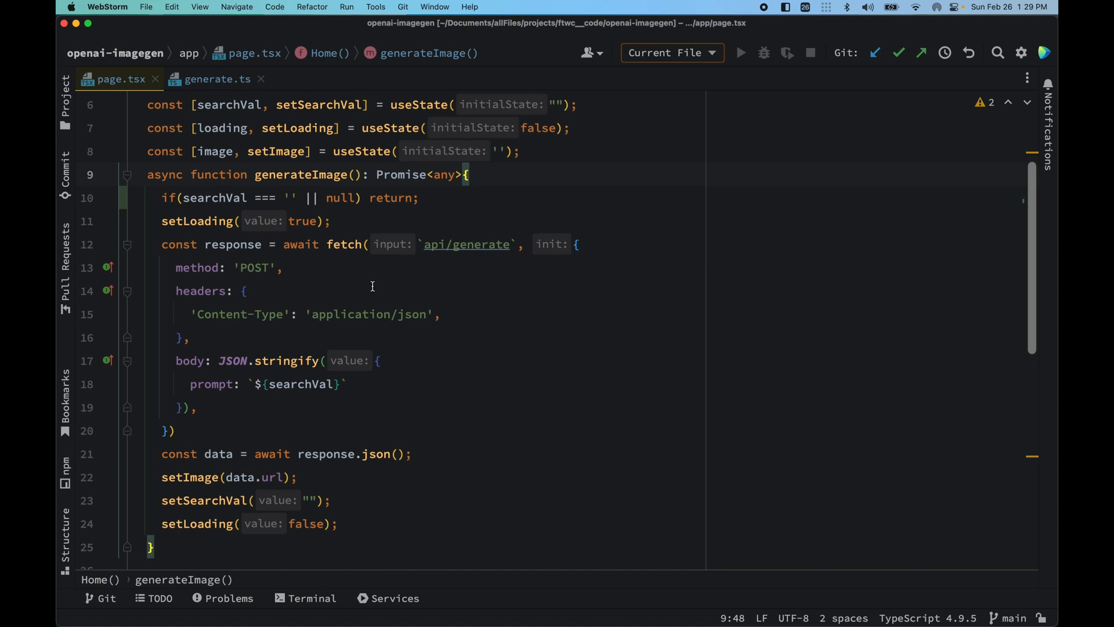
scroll("down", 3)
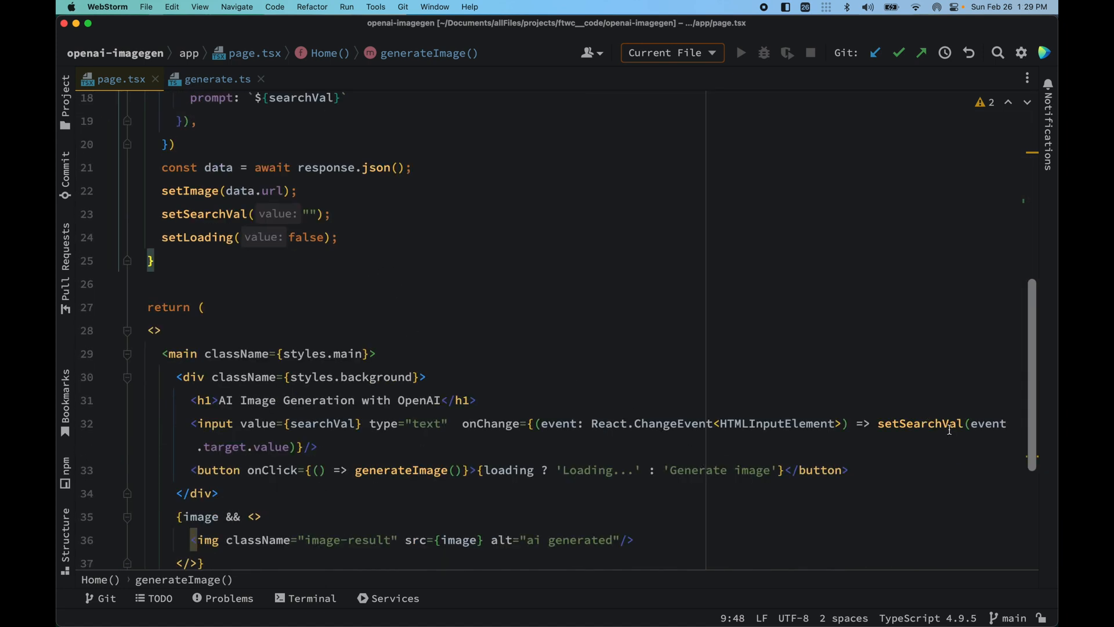
mouse_move(282, 449)
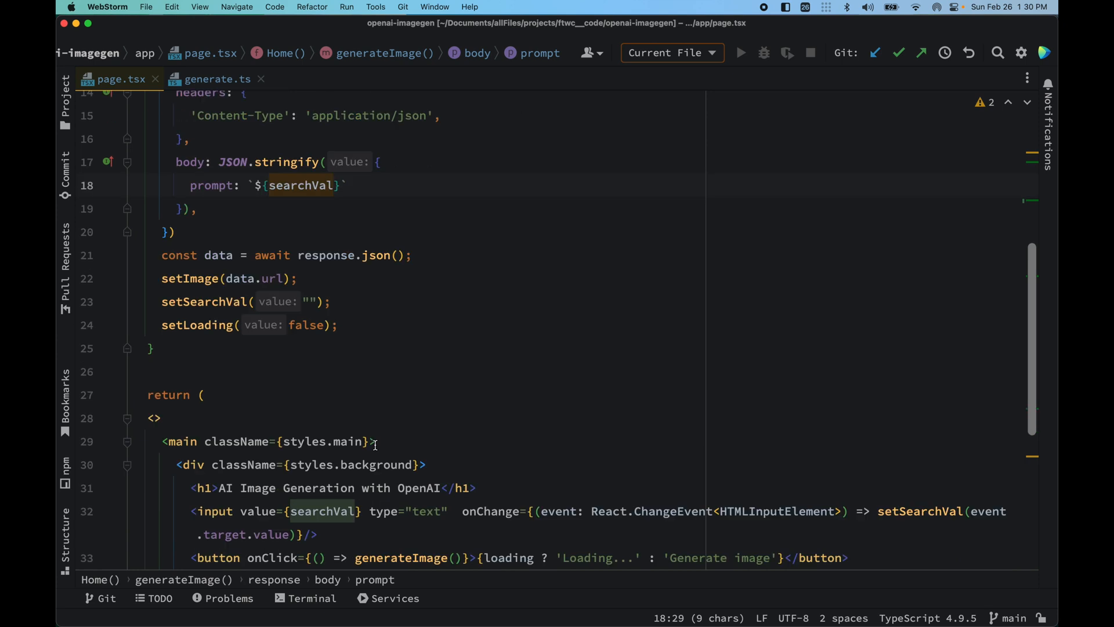
scroll("down", 3)
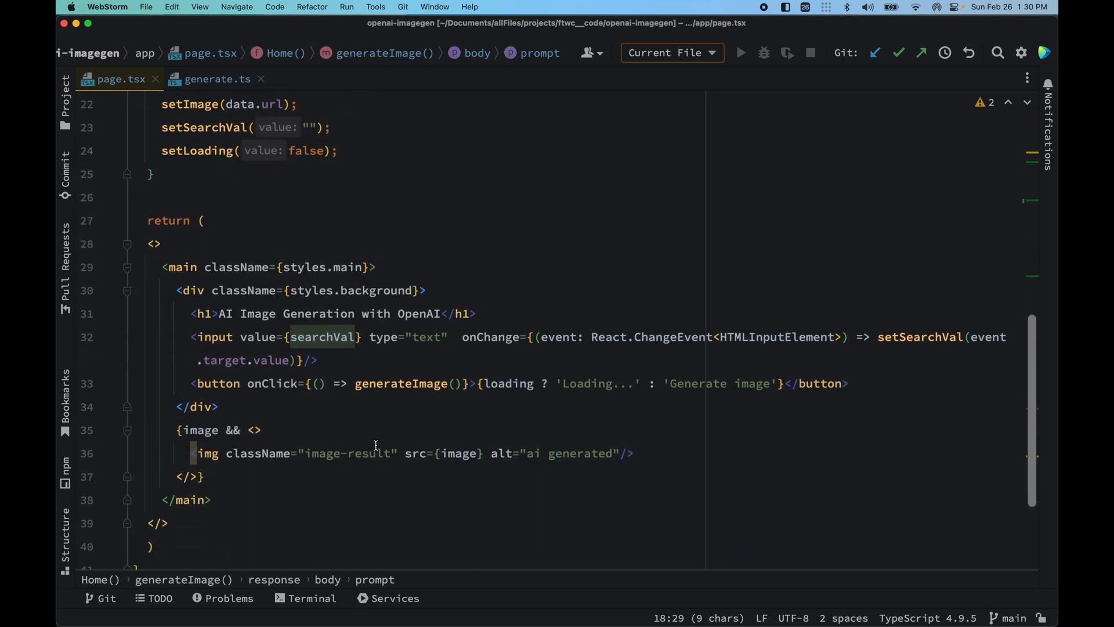
left_click(218, 79)
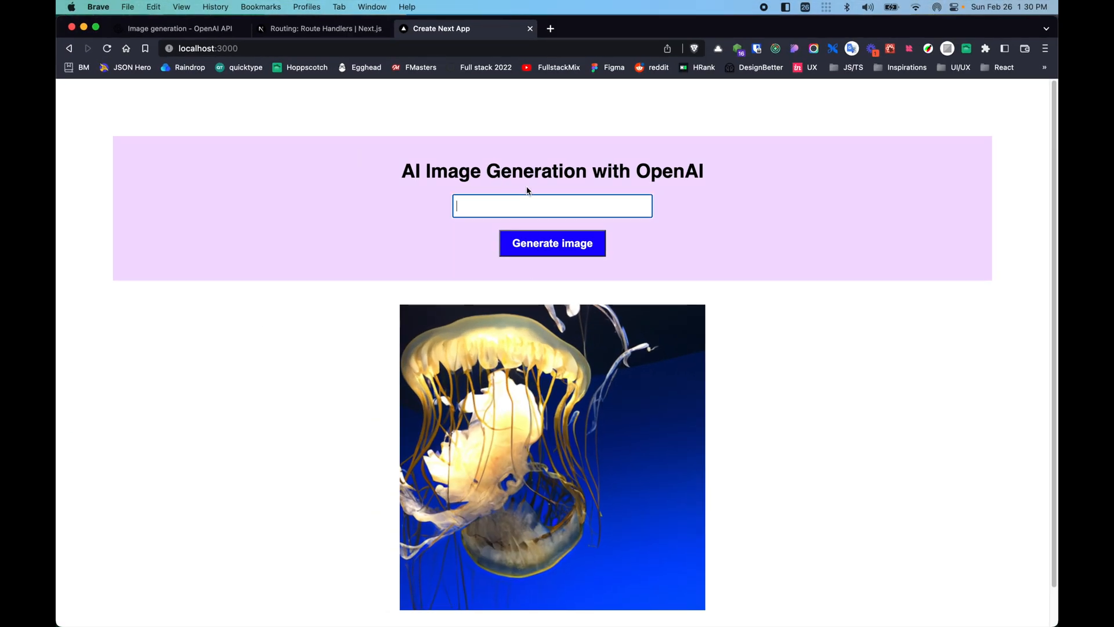
- Generate an image from the prompt 'cow', replacing the jellyfish picture
type("cow")
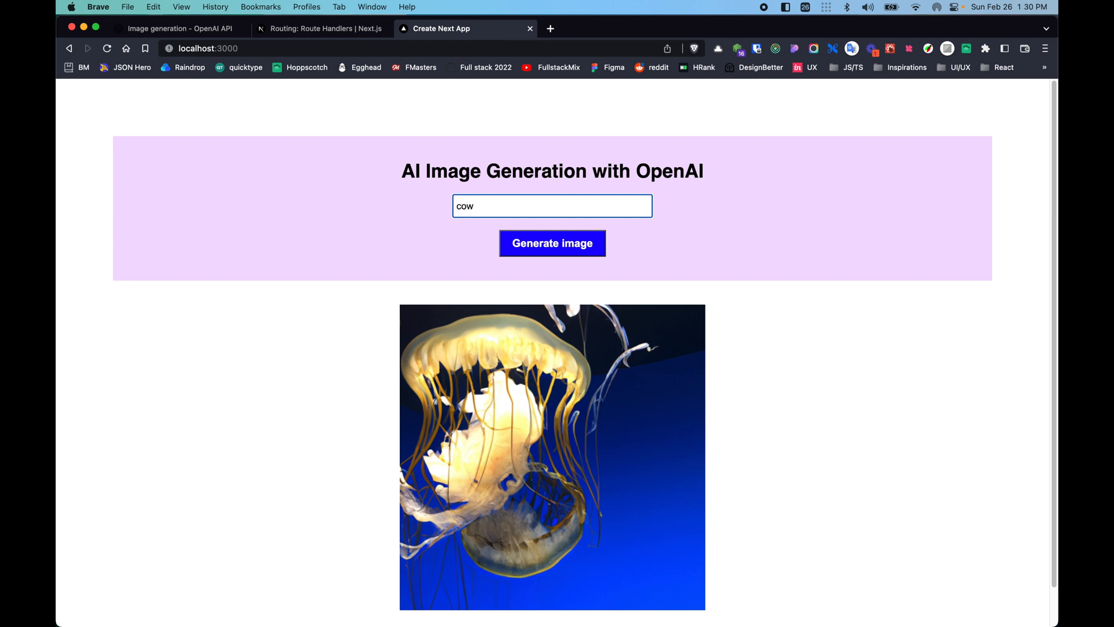
left_click(551, 243)
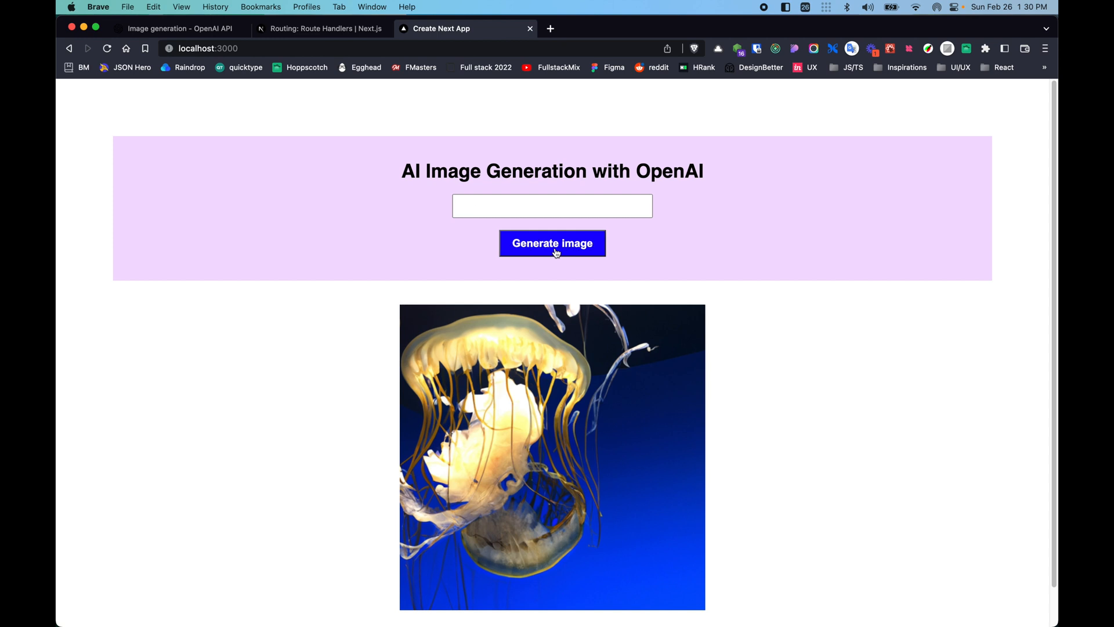
left_click(551, 243)
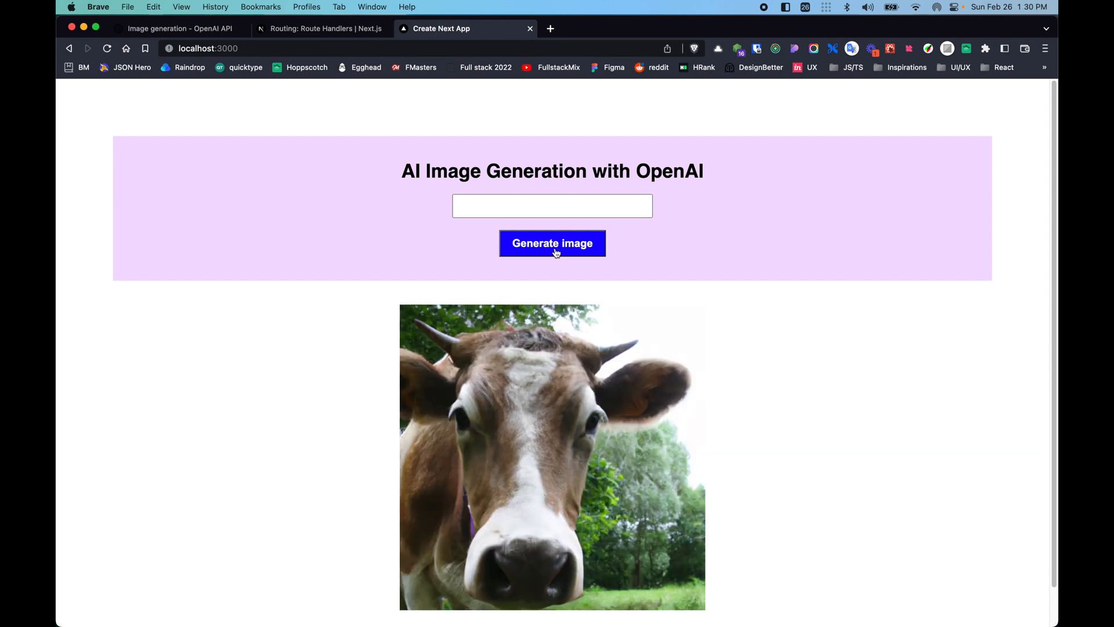